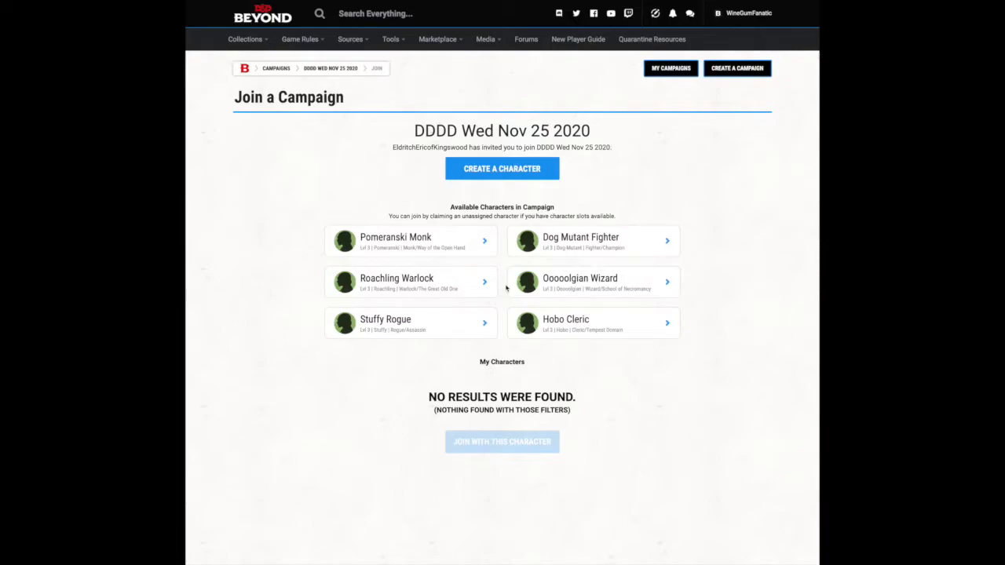
mouse_move(228, 194)
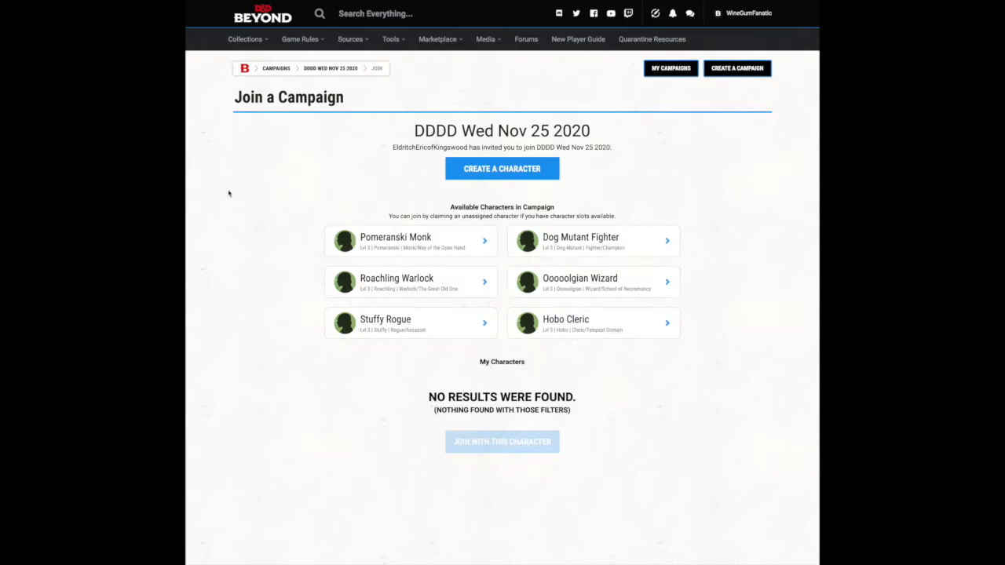
mouse_move(337, 308)
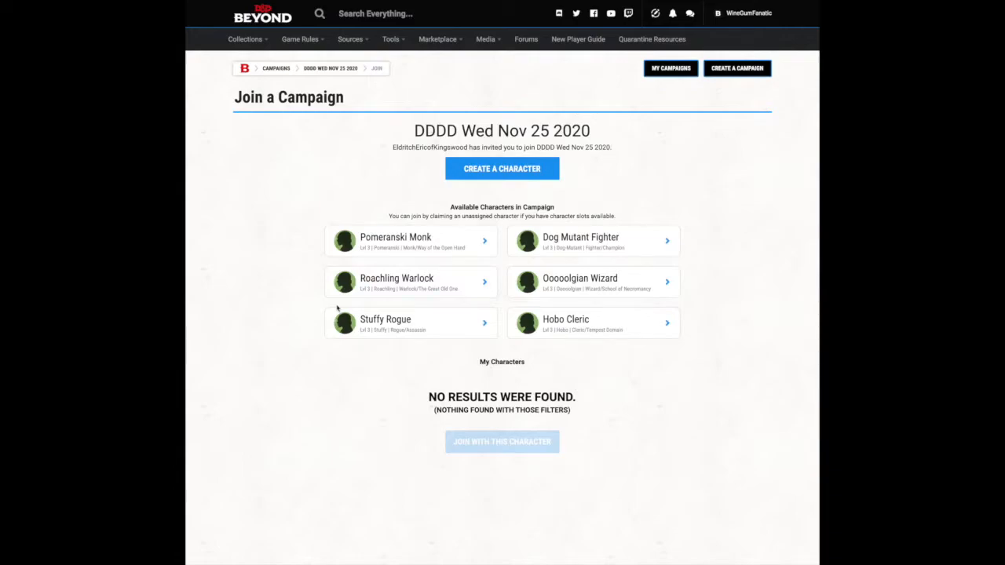
mouse_move(335, 305)
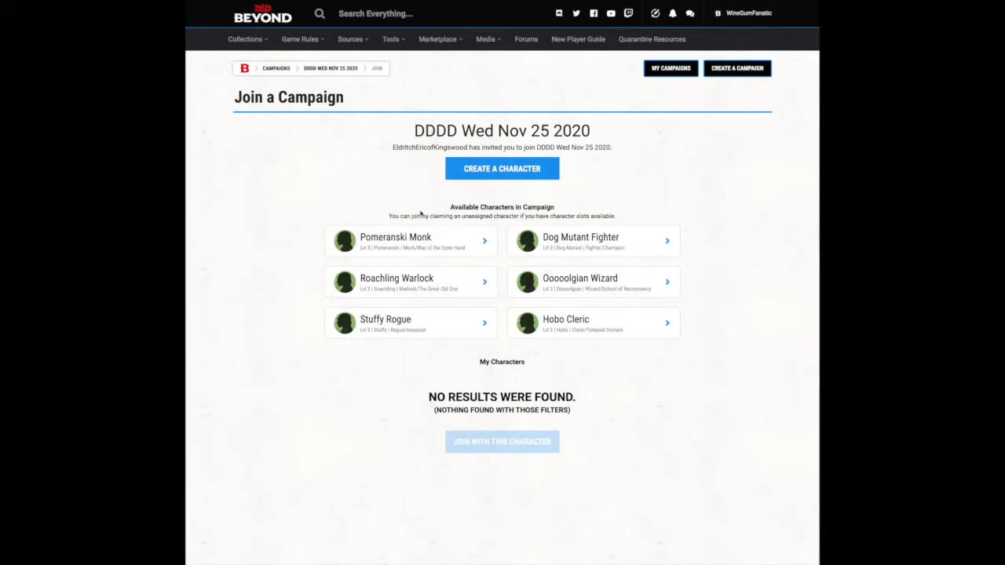
mouse_move(460, 271)
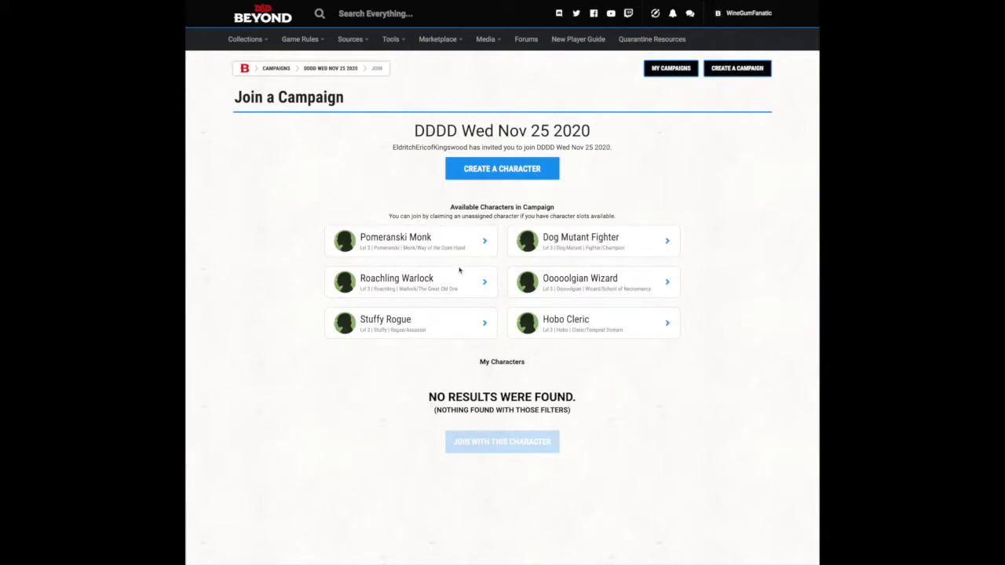
mouse_move(501, 137)
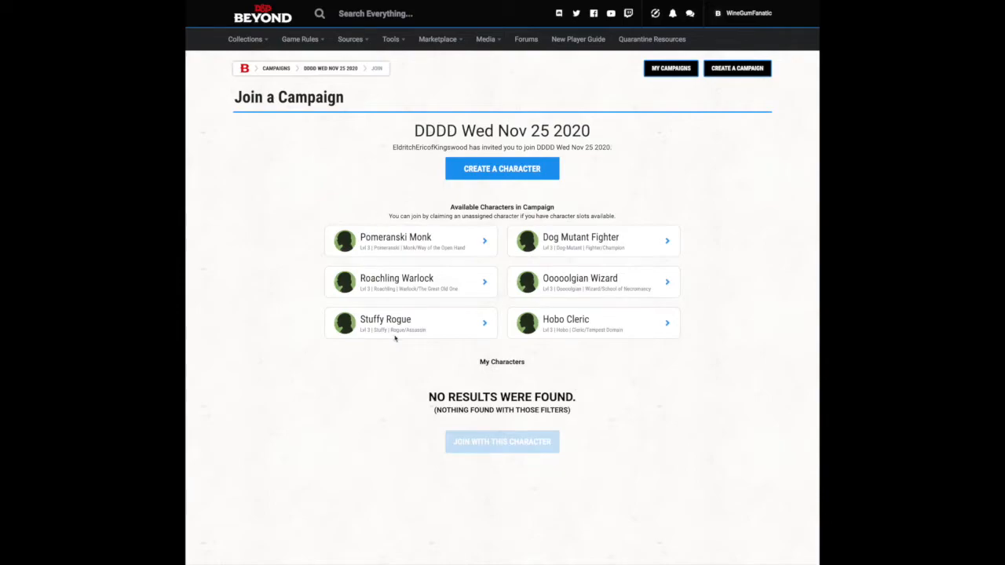
mouse_move(601, 263)
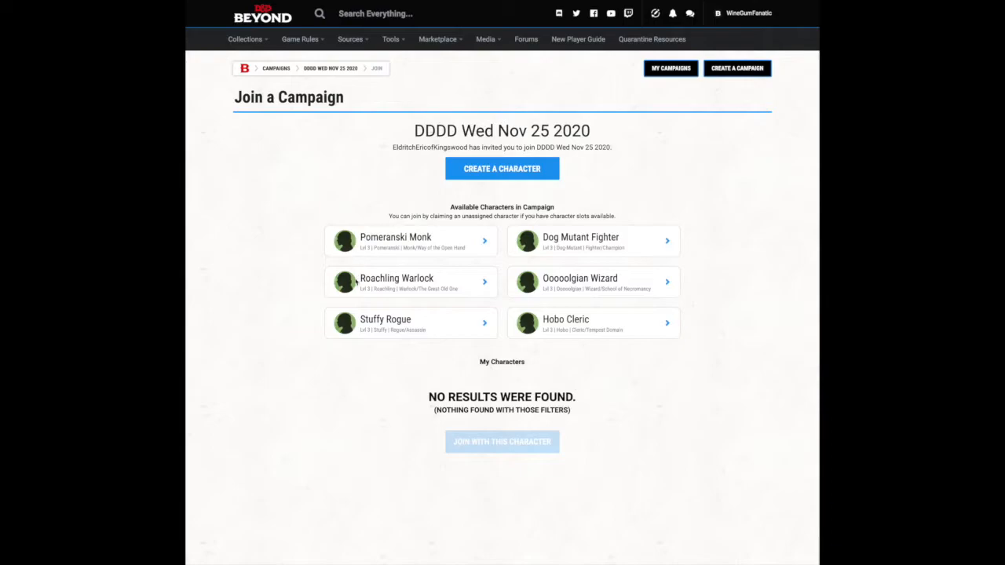
mouse_move(578, 291)
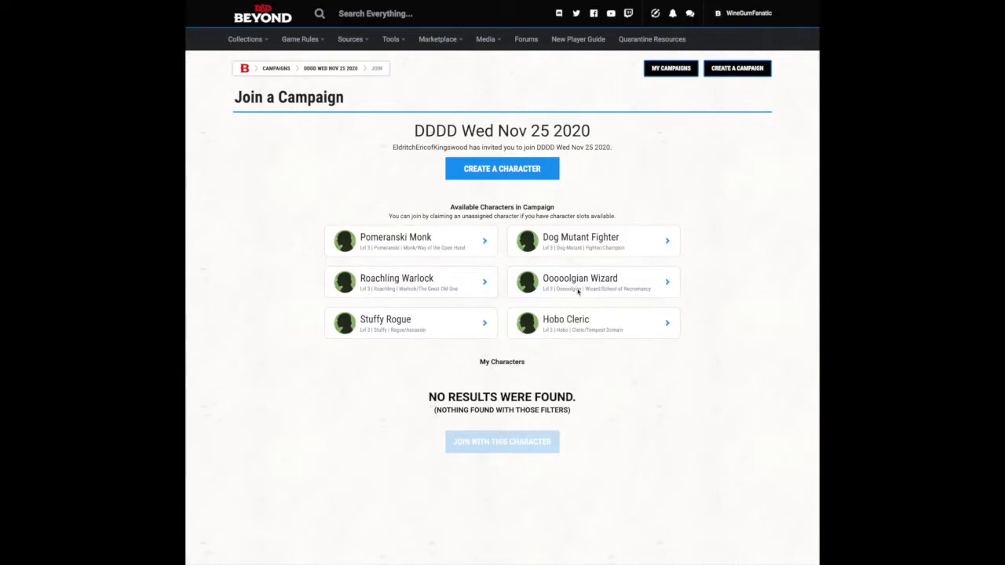
mouse_move(396, 232)
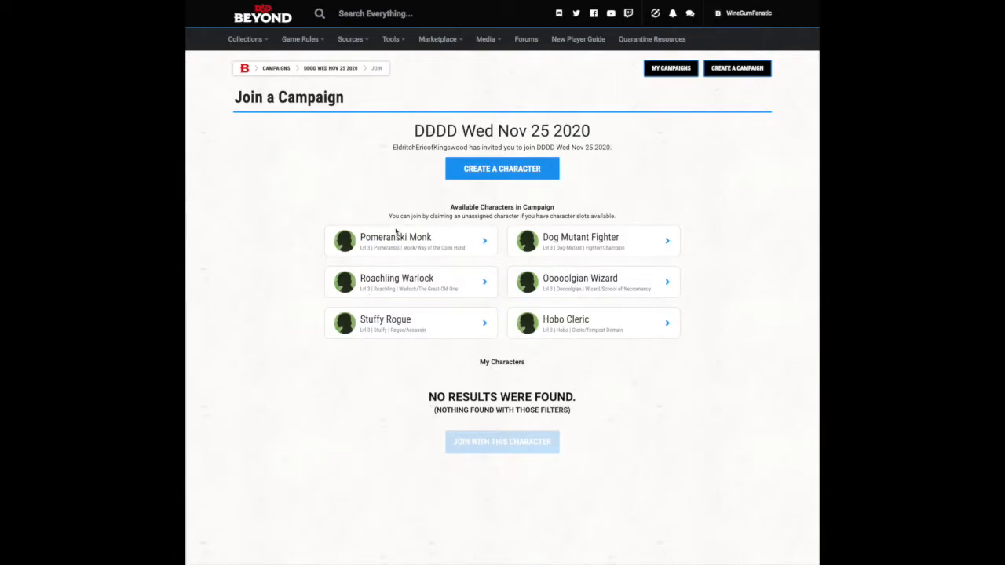
mouse_move(528, 334)
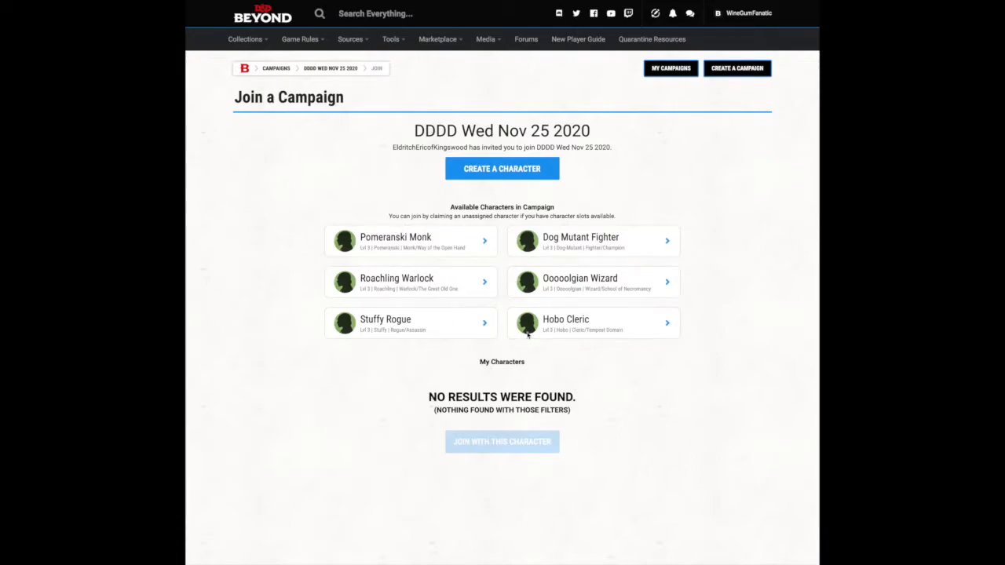
mouse_move(540, 314)
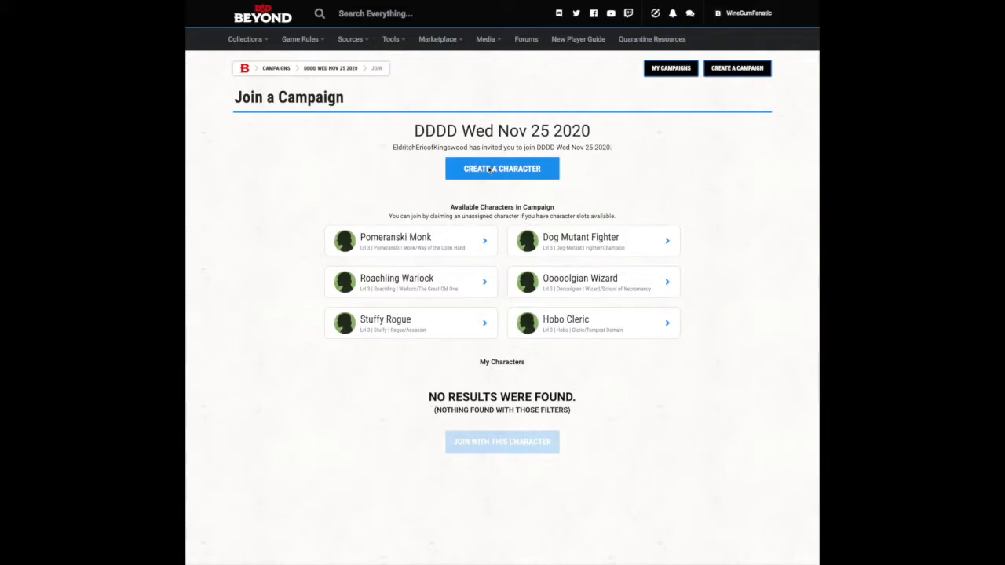
Step: Start a new character and turn off the Magic: The Gathering and Eberron content sources
left_click(501, 168)
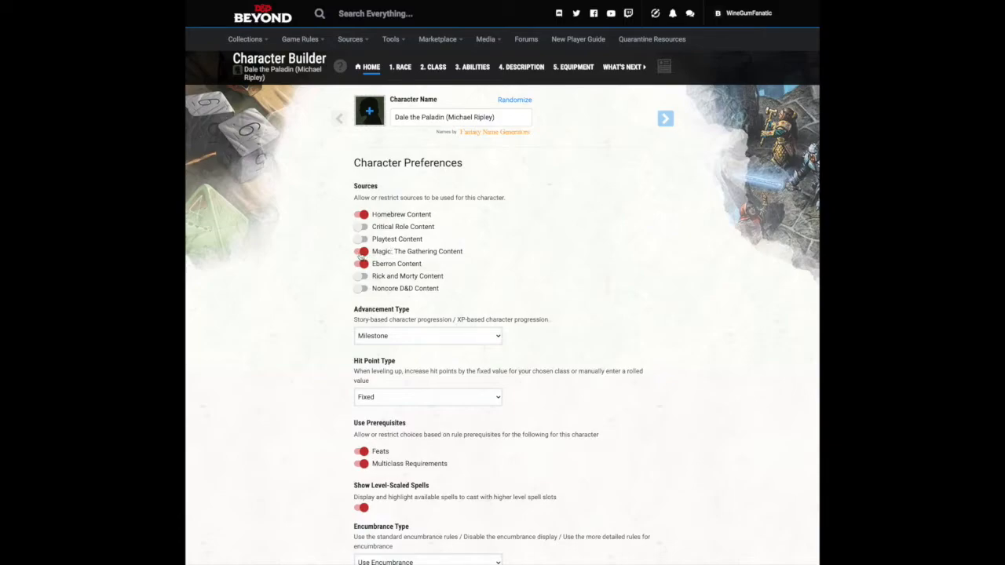
left_click(362, 251)
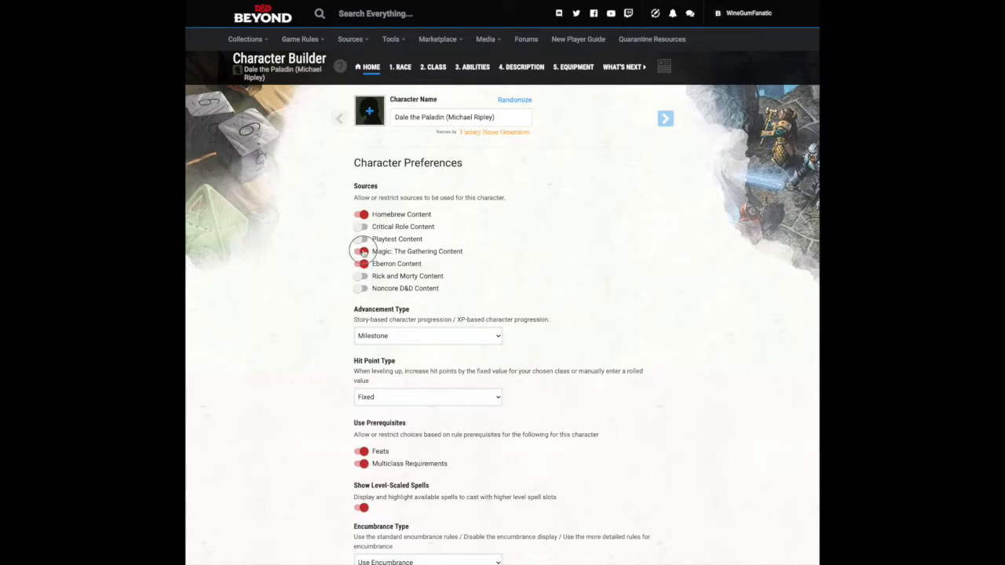
left_click(361, 251)
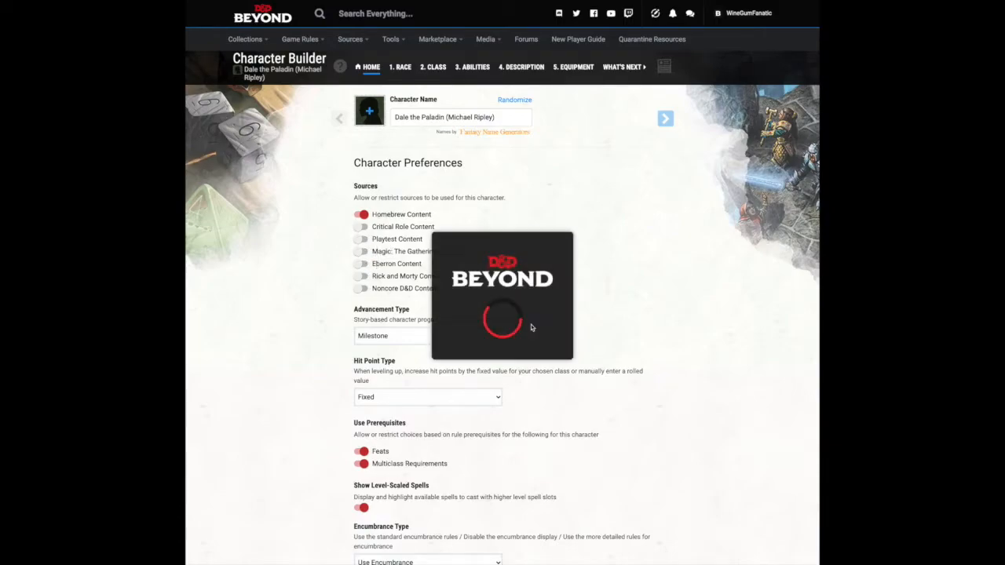
scroll("down", 3)
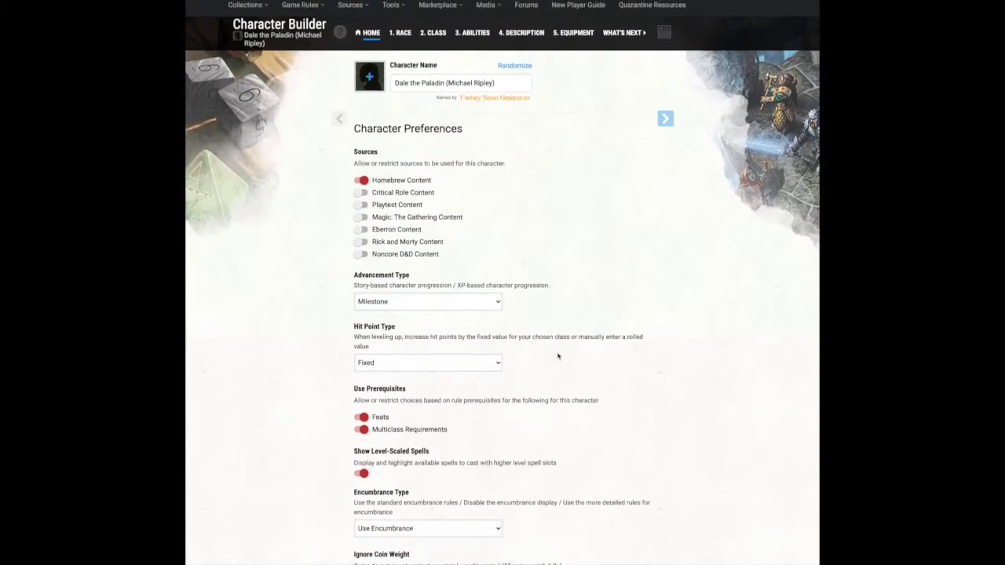
mouse_move(665, 118)
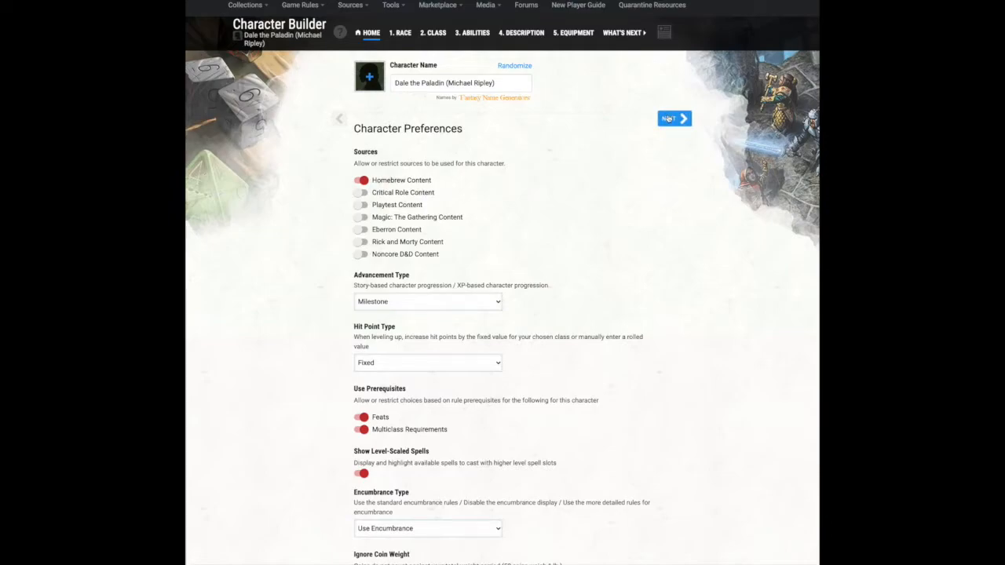
Step: Filter the race list to Homebrew sources and select the Pomeranski race
left_click(400, 32)
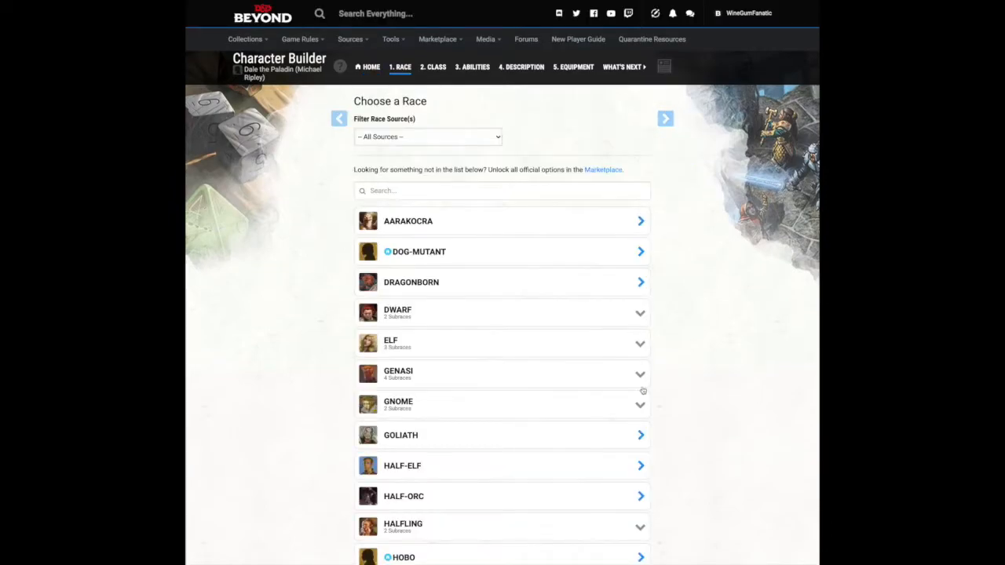
scroll("down", 3)
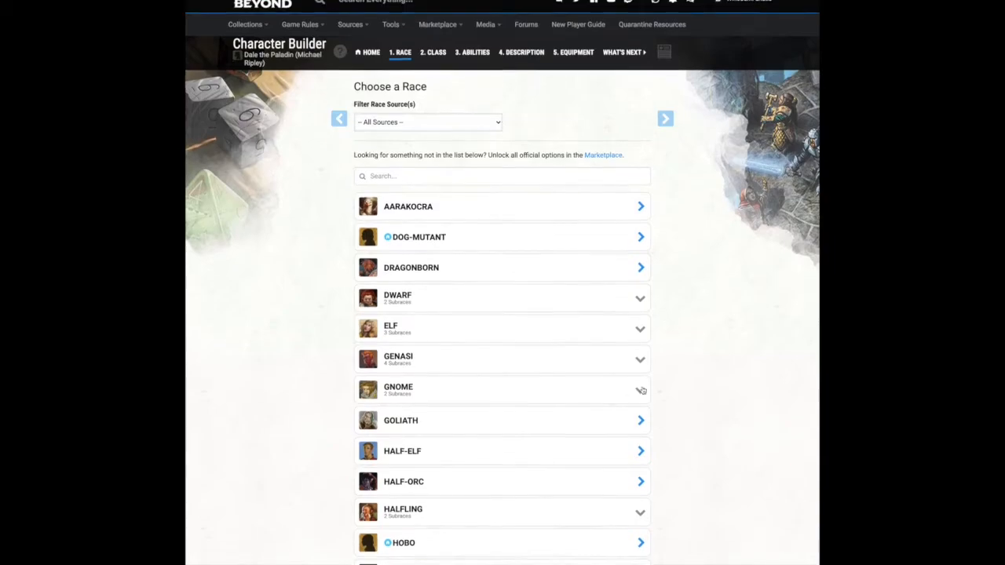
left_click(427, 121)
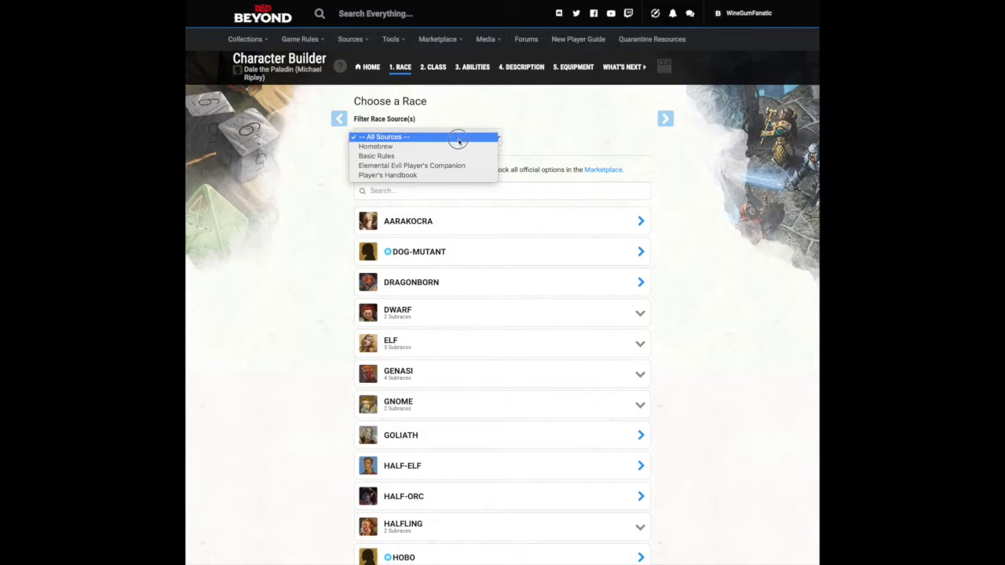
mouse_move(455, 146)
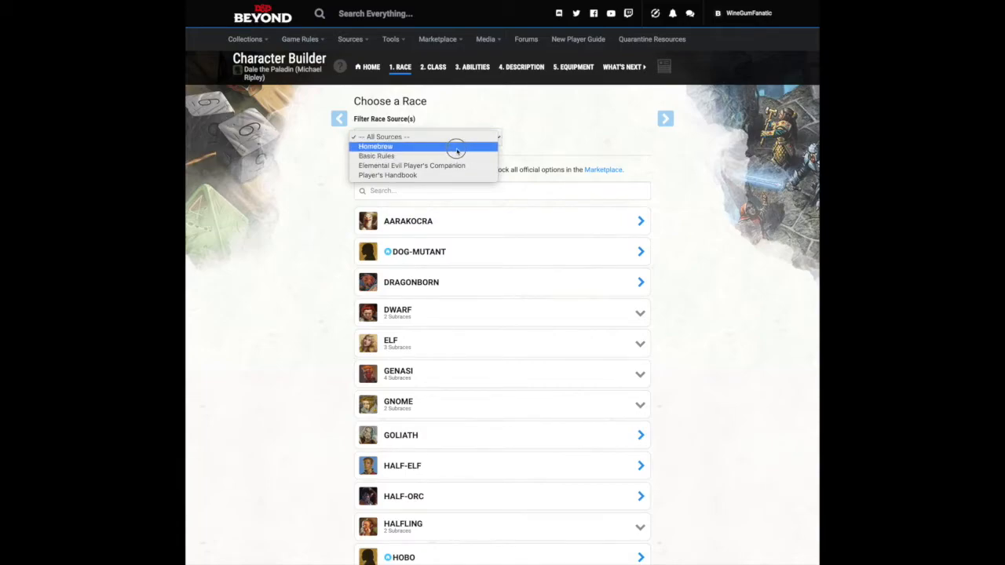
left_click(375, 146)
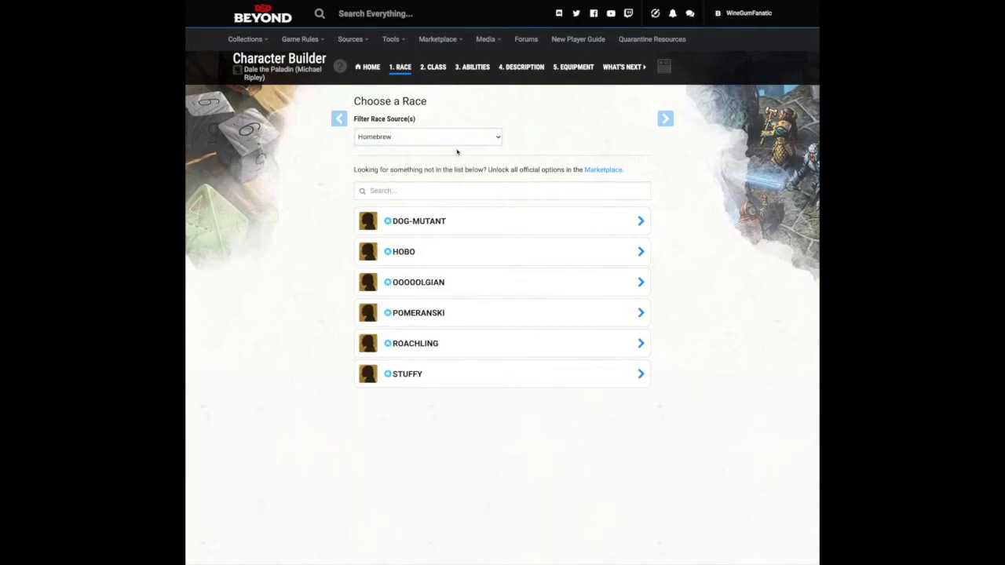
mouse_move(477, 244)
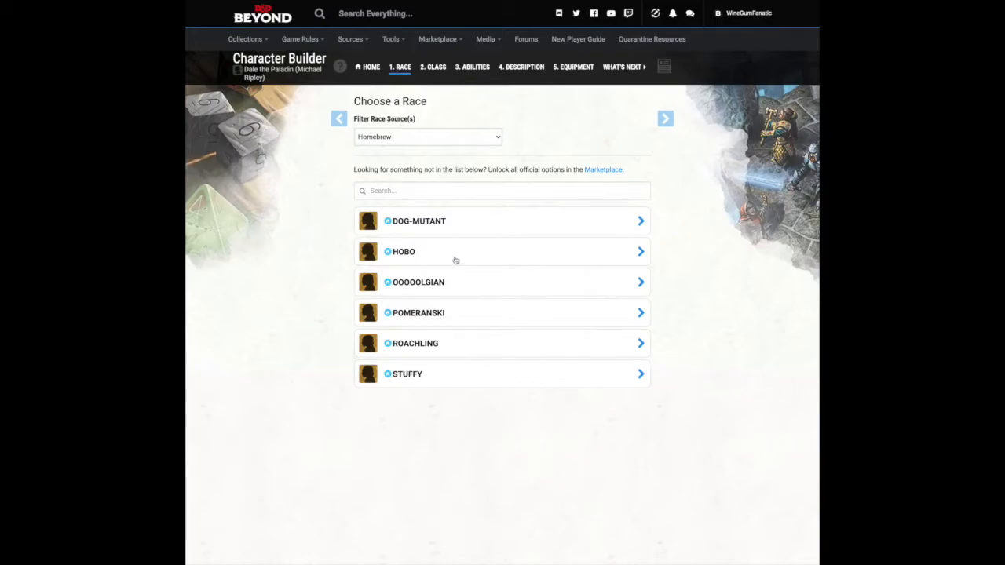
mouse_move(424, 316)
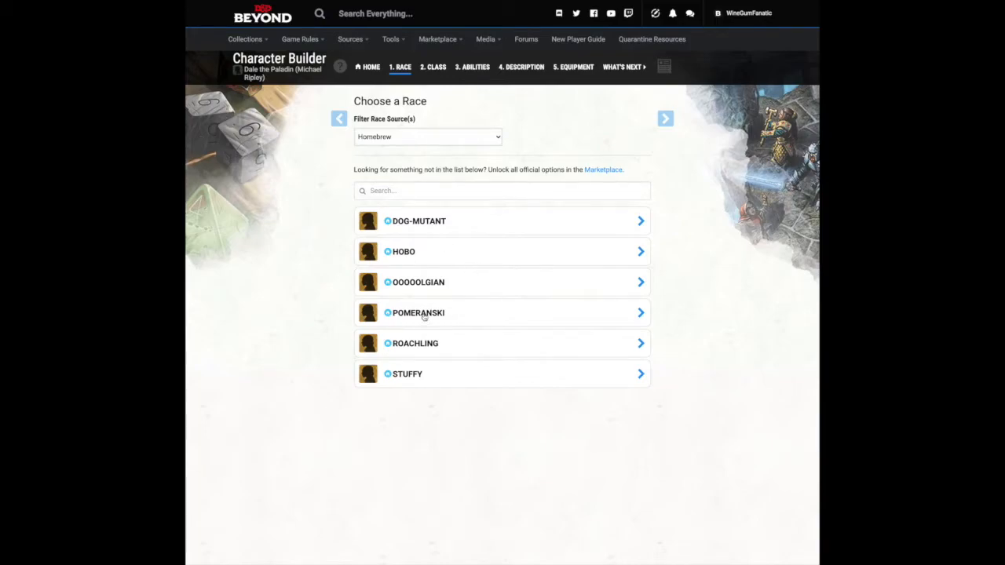
left_click(502, 312)
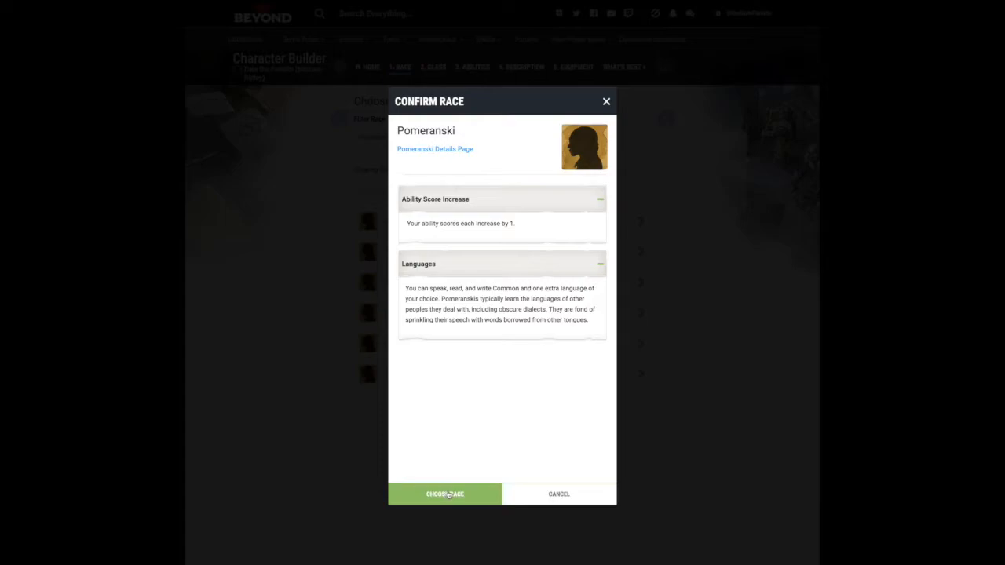
Step: Confirm Pomeranski as Dale's race with Choose Race
left_click(445, 494)
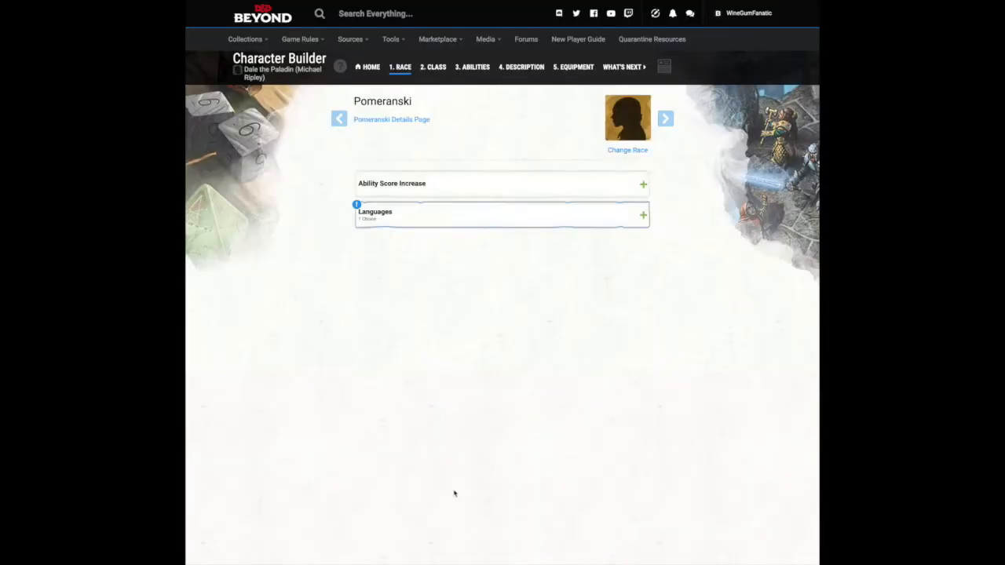
mouse_move(503, 232)
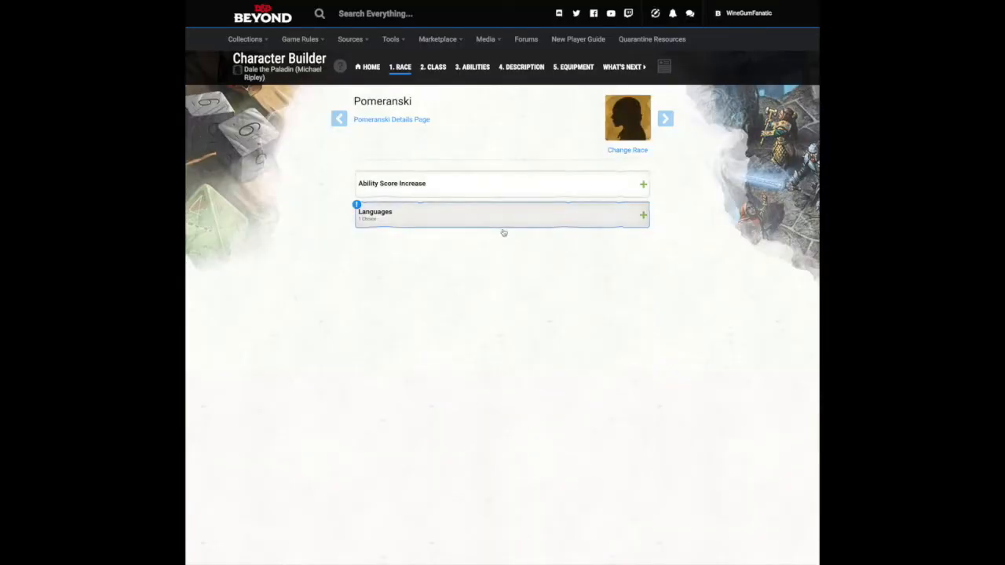
mouse_move(513, 358)
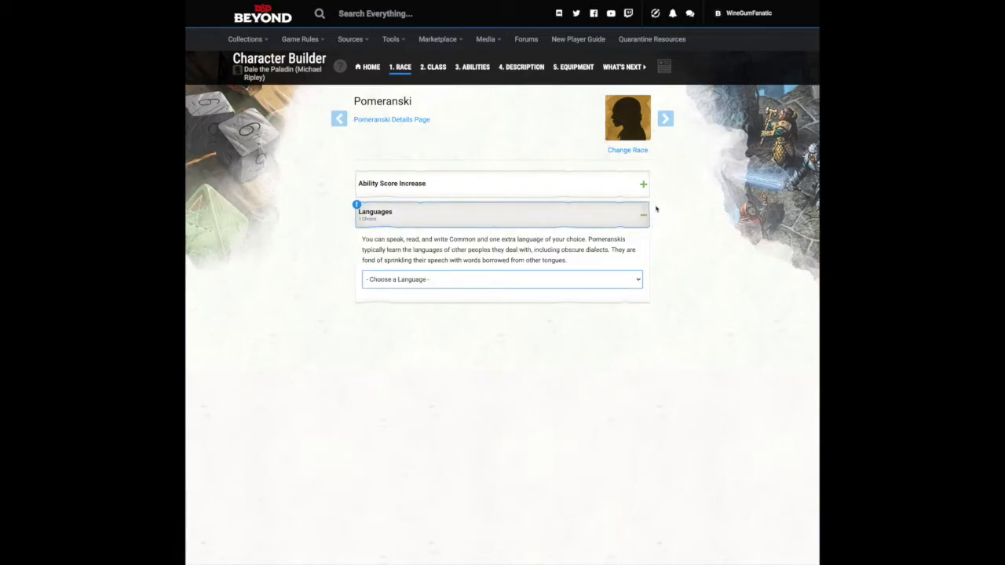
mouse_move(663, 142)
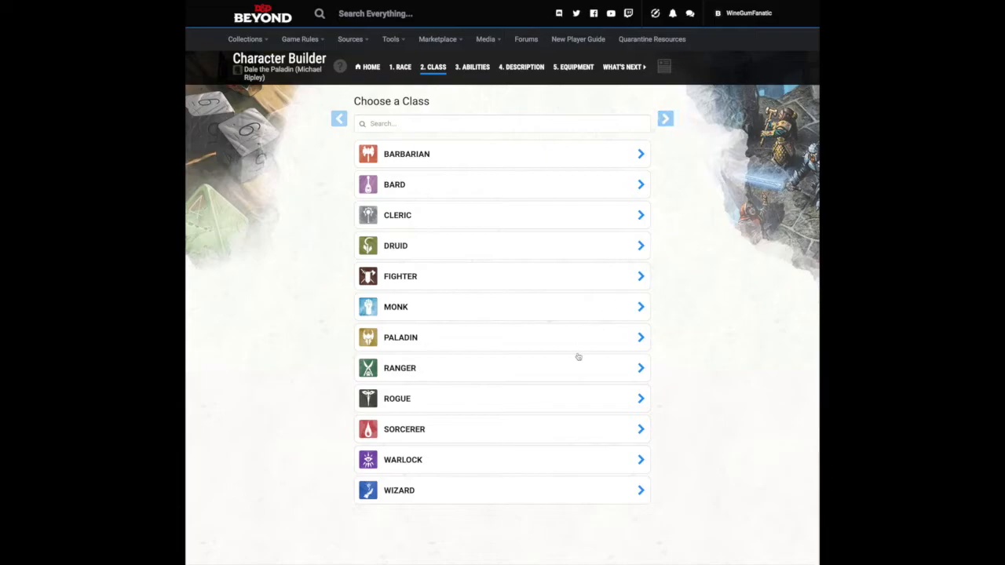
mouse_move(569, 376)
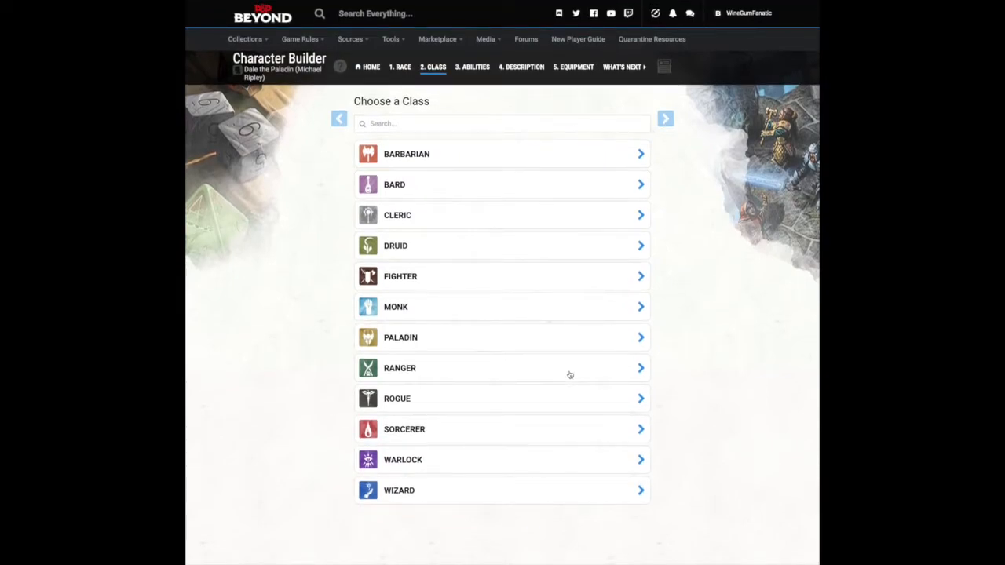
mouse_move(542, 285)
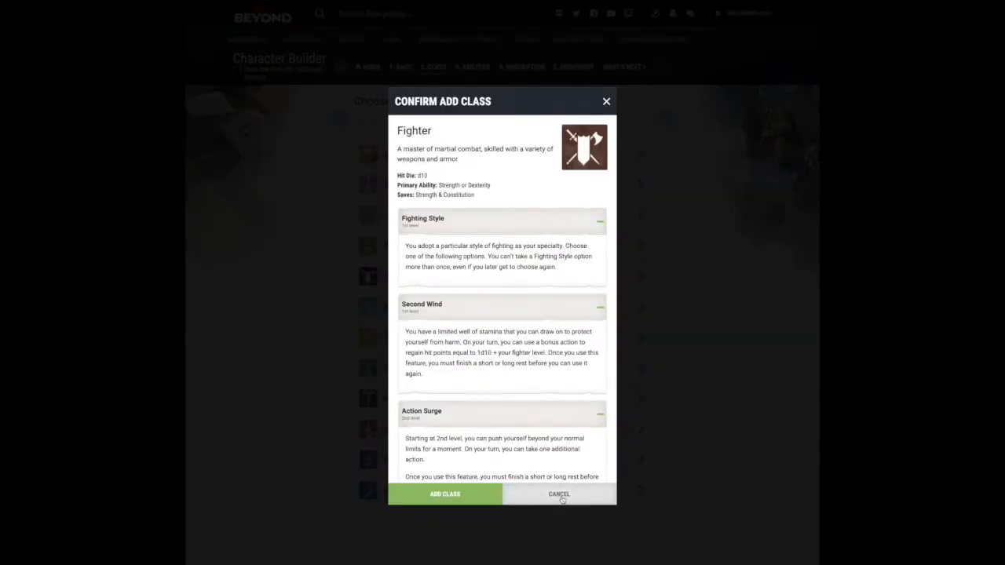
Step: Cancel the Fighter class and add Paladin as a level 1 class
left_click(558, 494)
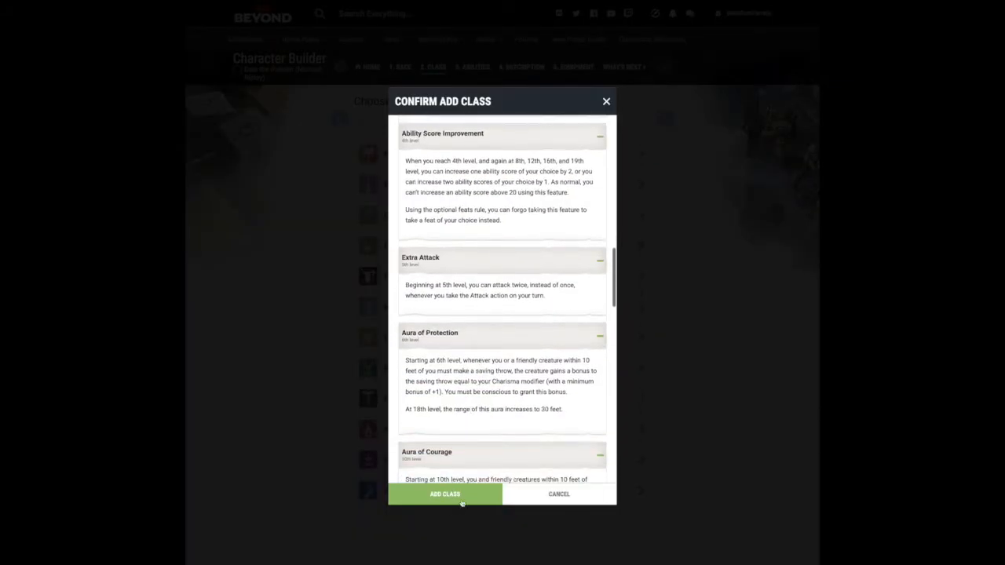
left_click(444, 494)
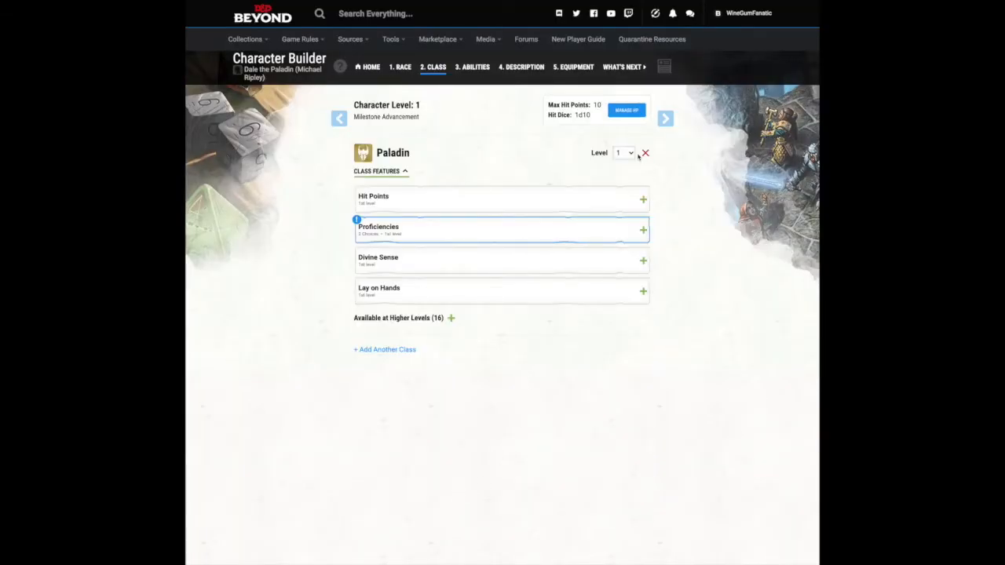
Step: Set the Paladin to level 3, expand proficiencies, and choose Oath of Devotion
left_click(623, 153)
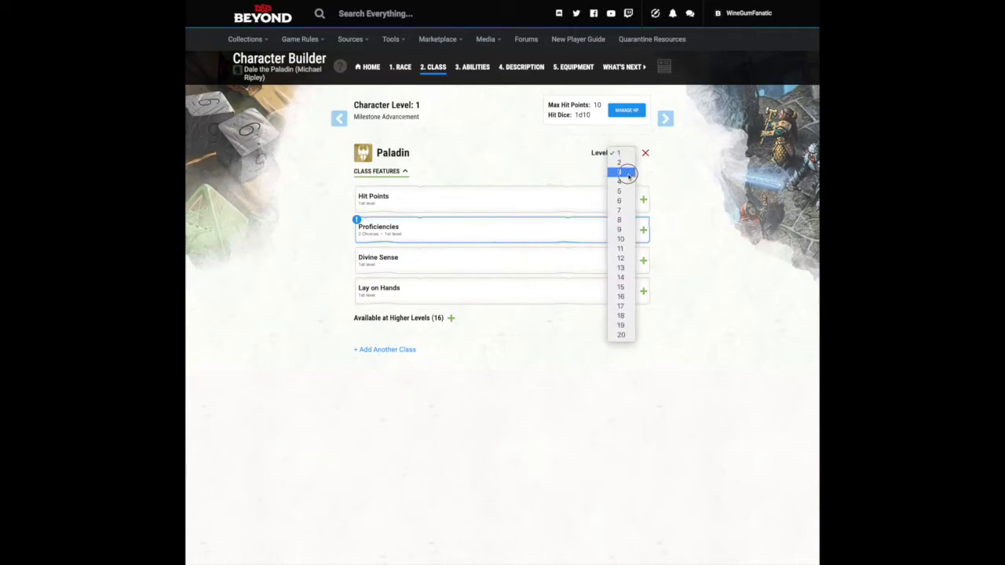
left_click(619, 171)
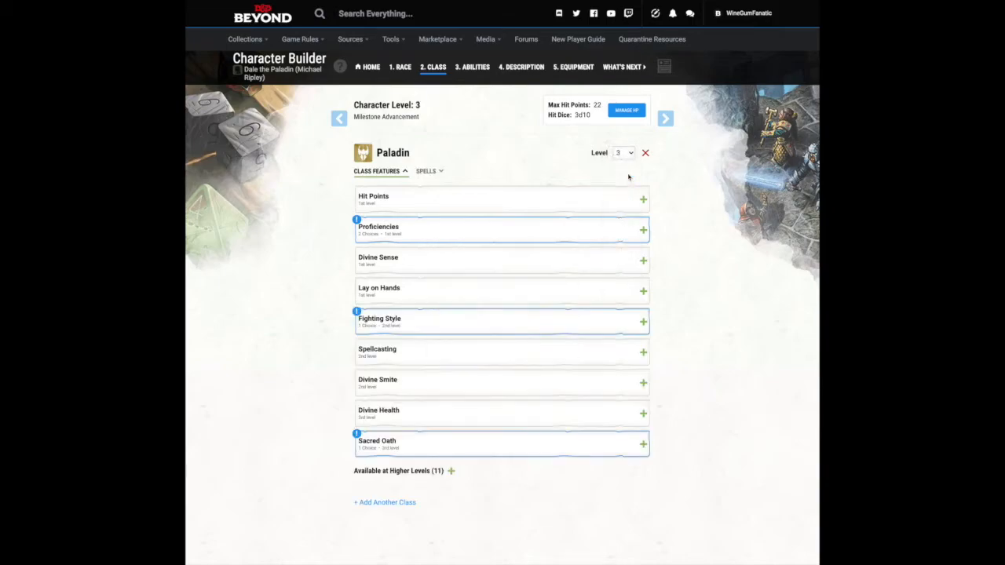
mouse_move(563, 467)
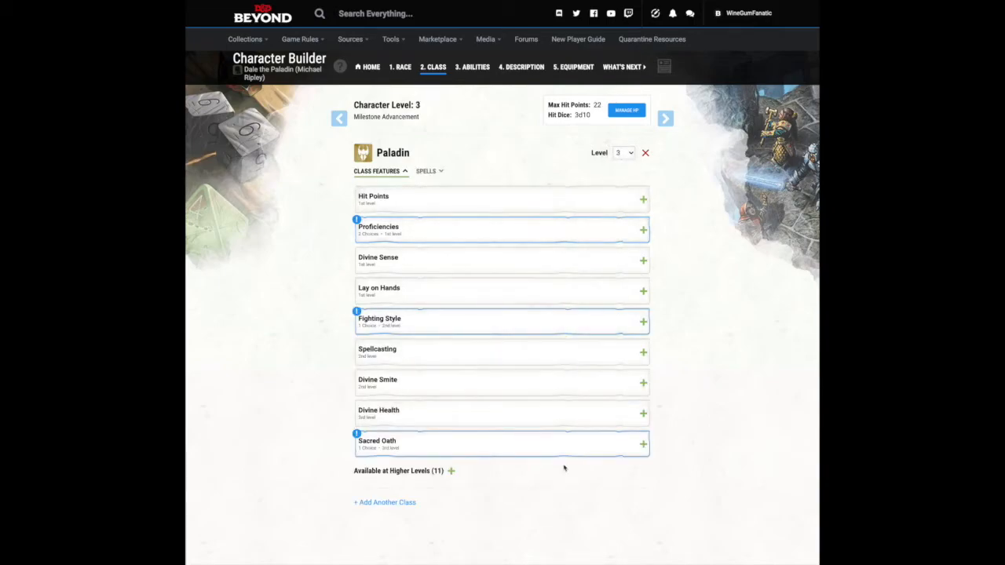
mouse_move(558, 240)
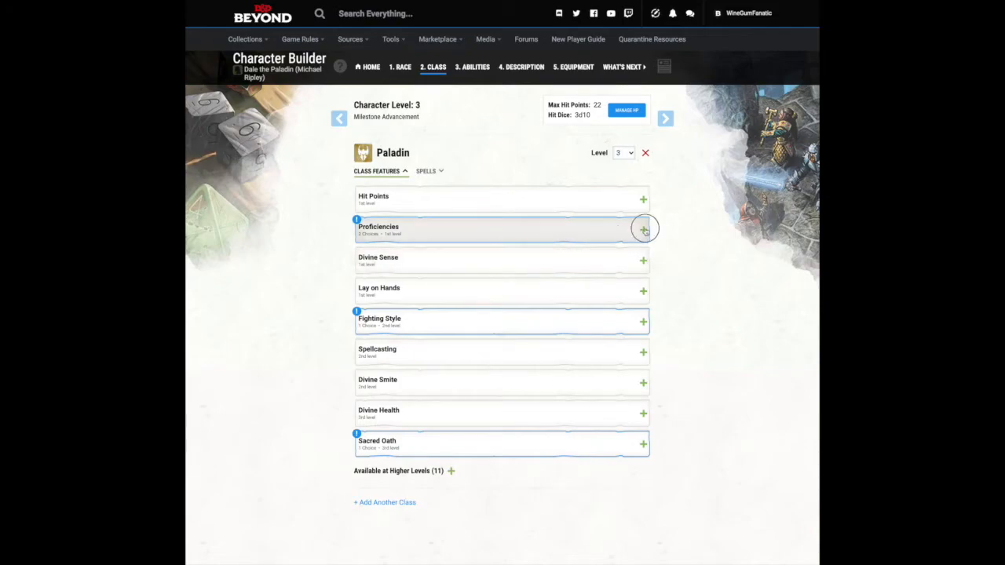
left_click(643, 229)
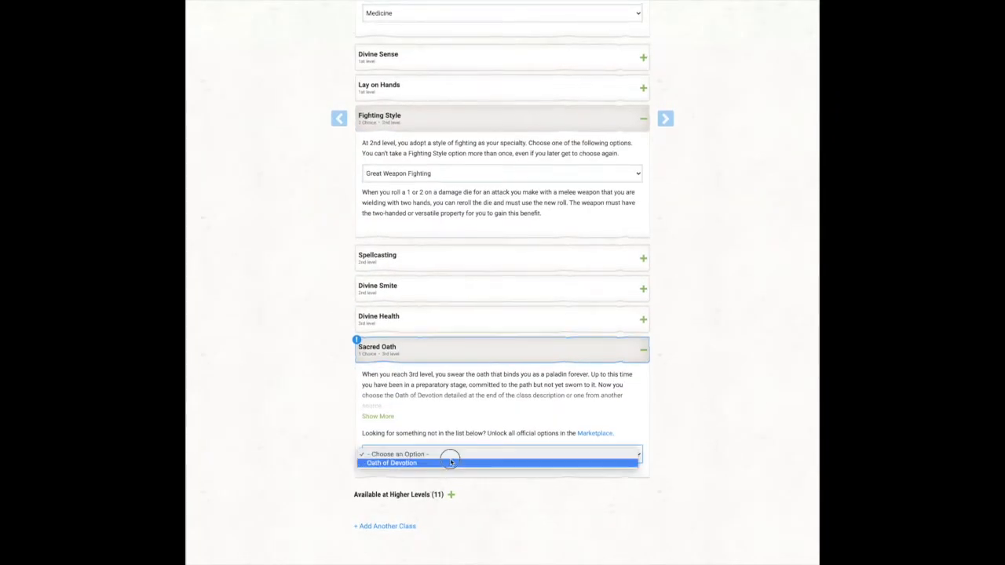
left_click(391, 462)
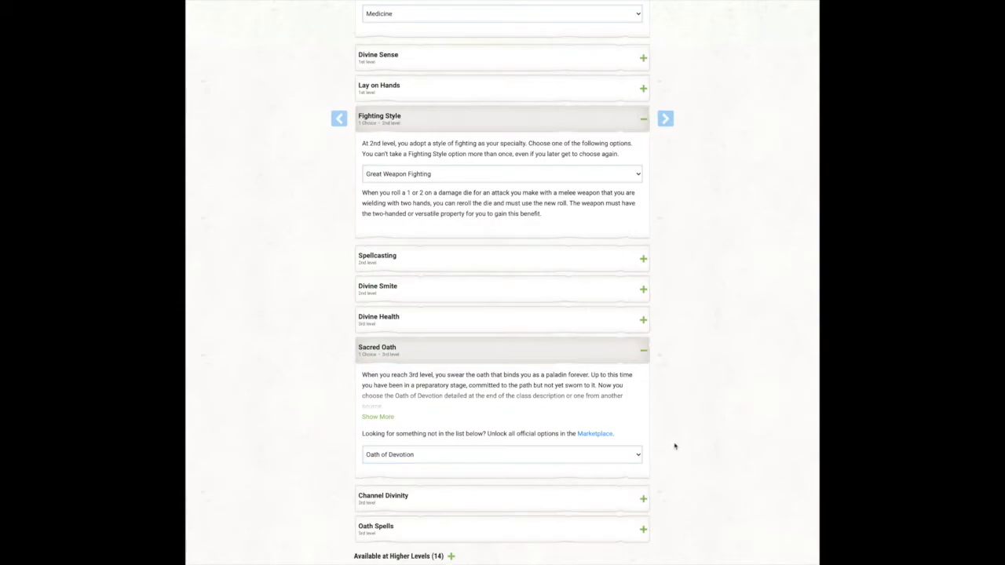
scroll("up", 3)
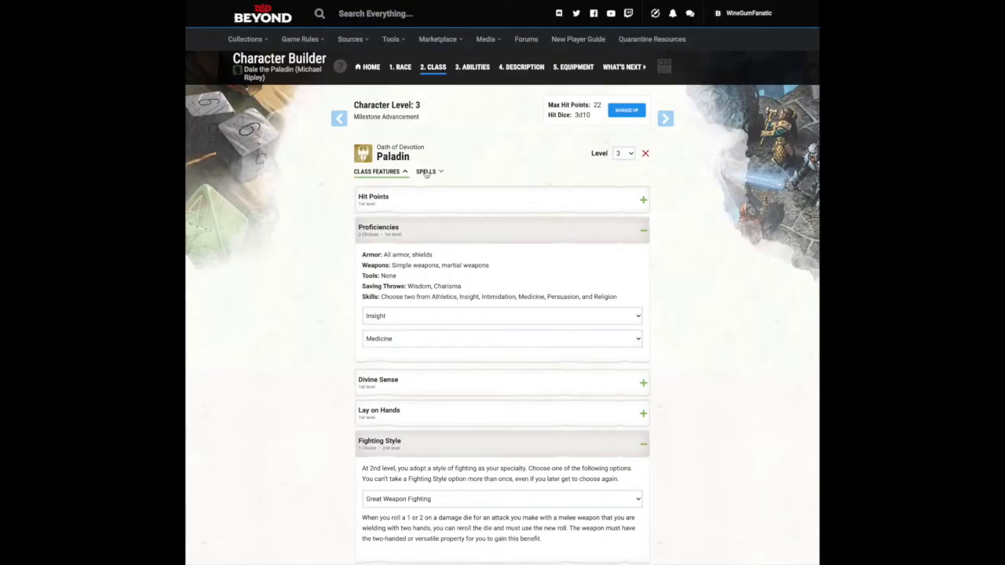
Step: Prepare the Detect Magic spell and advance to the ability scores step
left_click(426, 171)
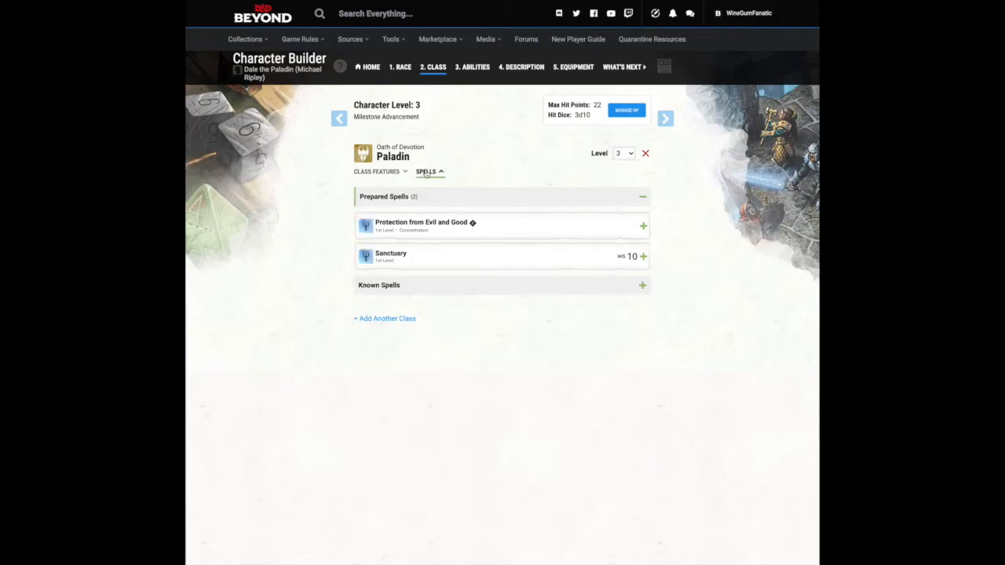
mouse_move(388, 337)
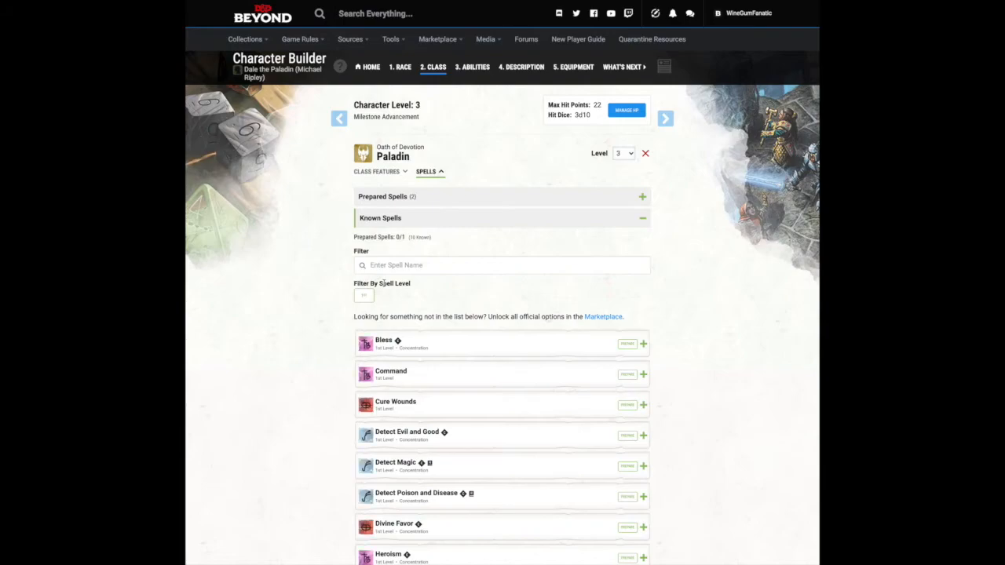
scroll("down", 3)
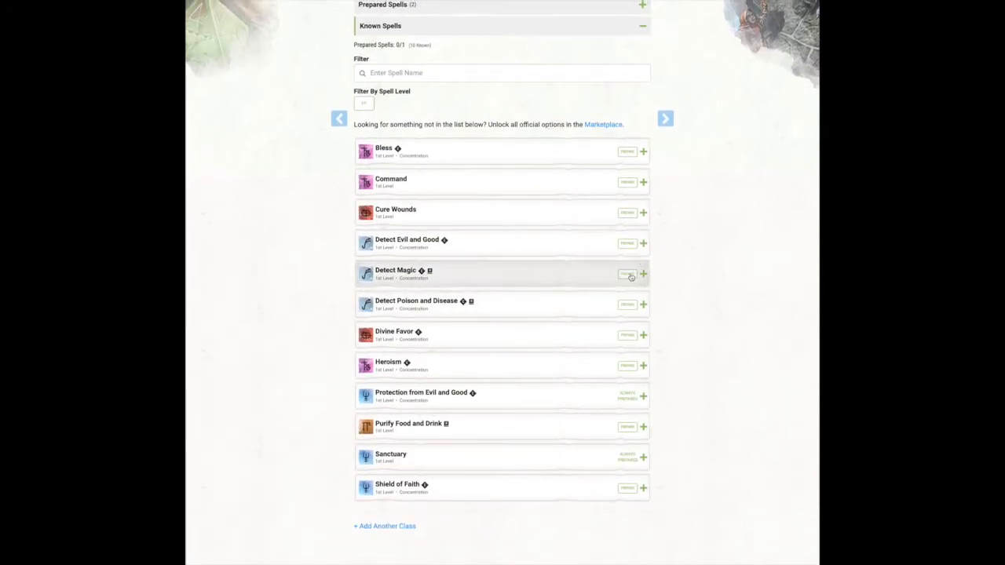
left_click(627, 274)
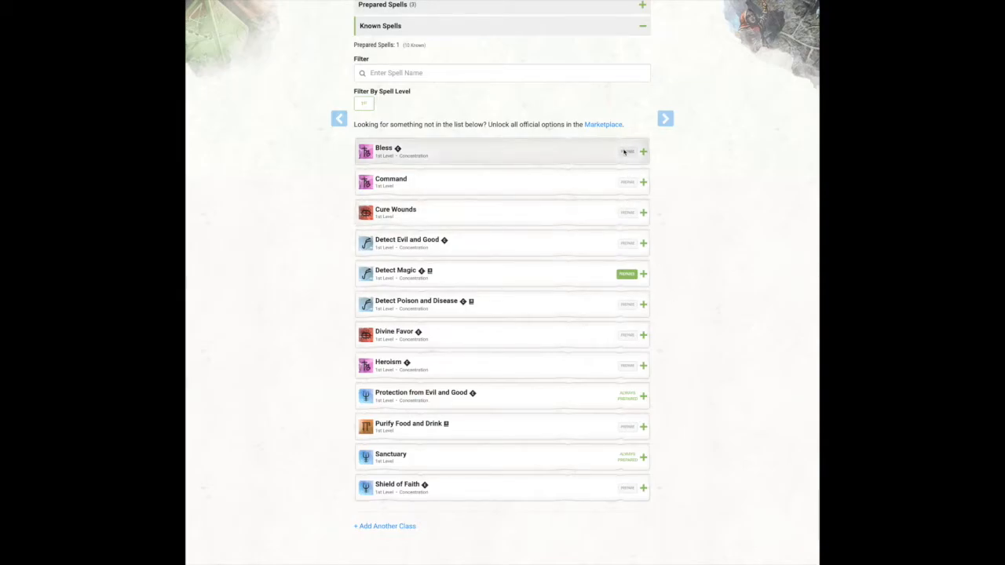
mouse_move(713, 195)
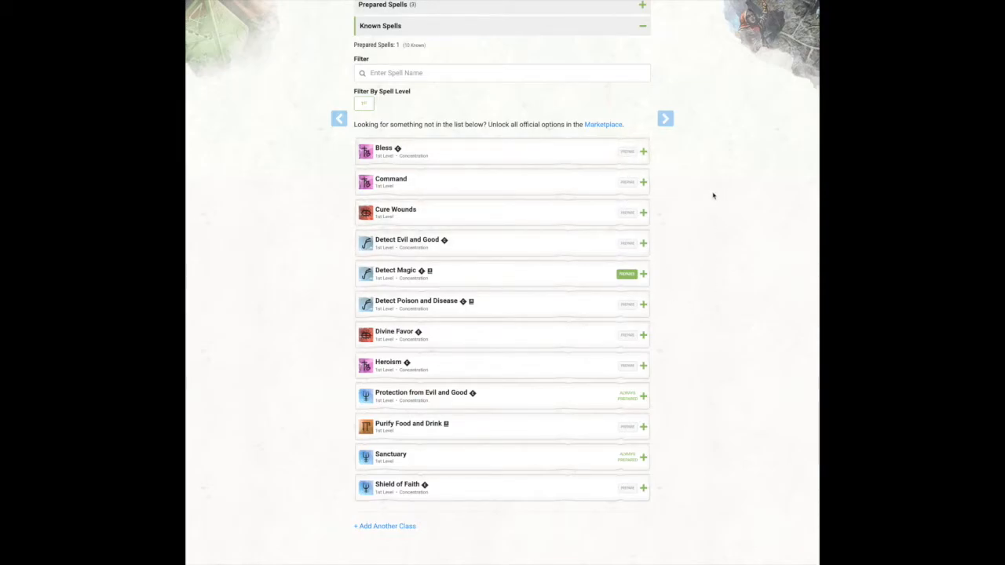
mouse_move(672, 97)
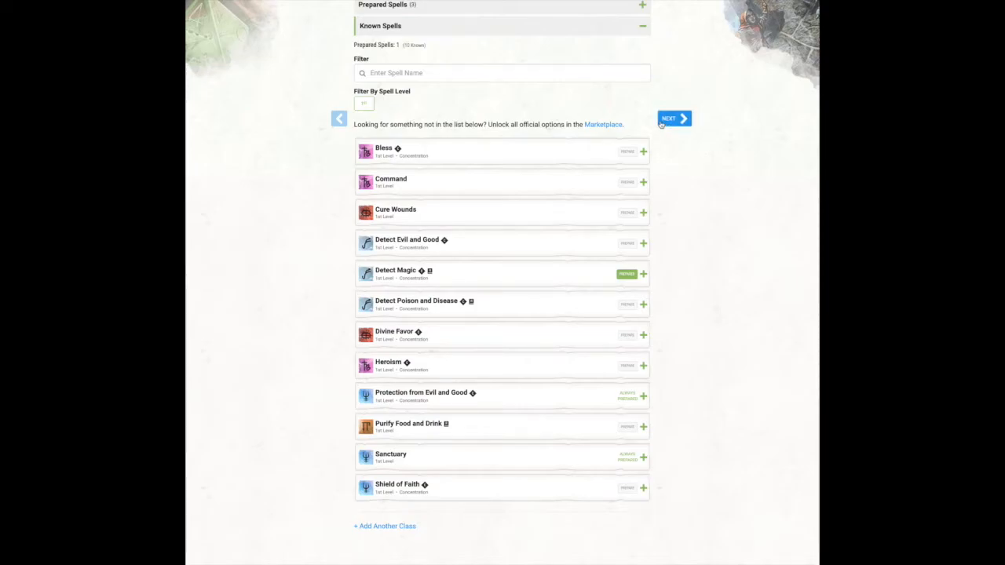
left_click(673, 118)
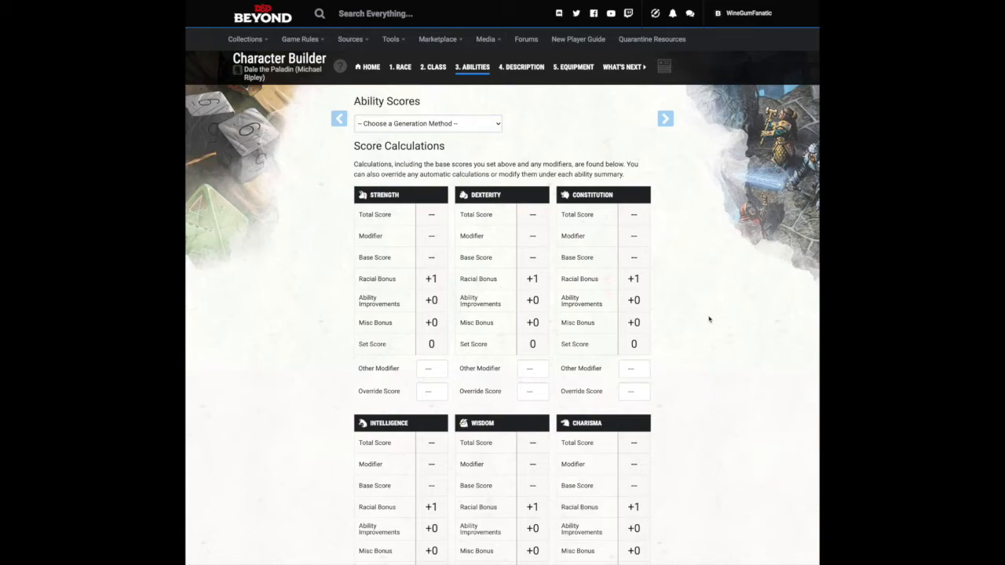
Step: Choose Standard Array as the ability score generation method
left_click(427, 123)
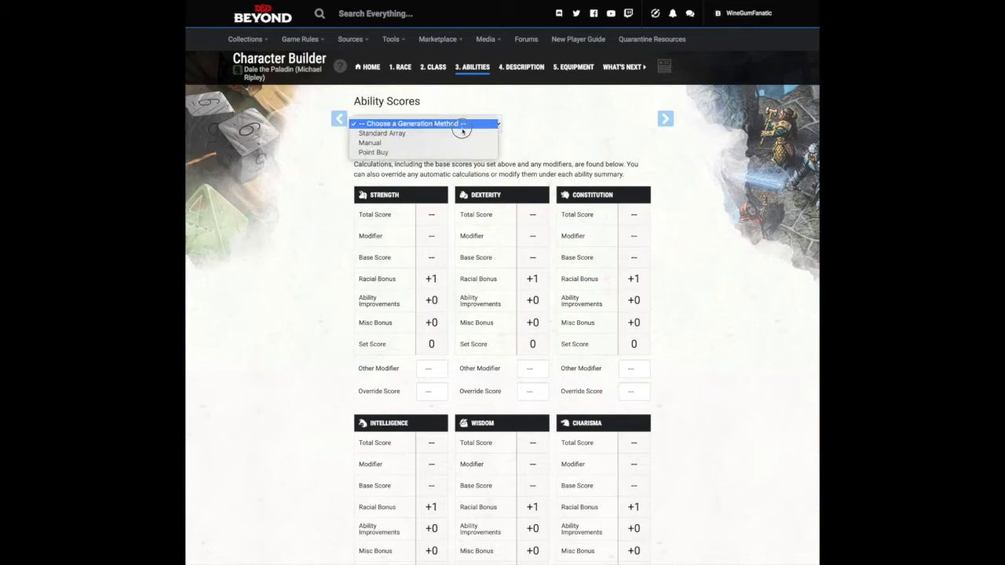
left_click(382, 133)
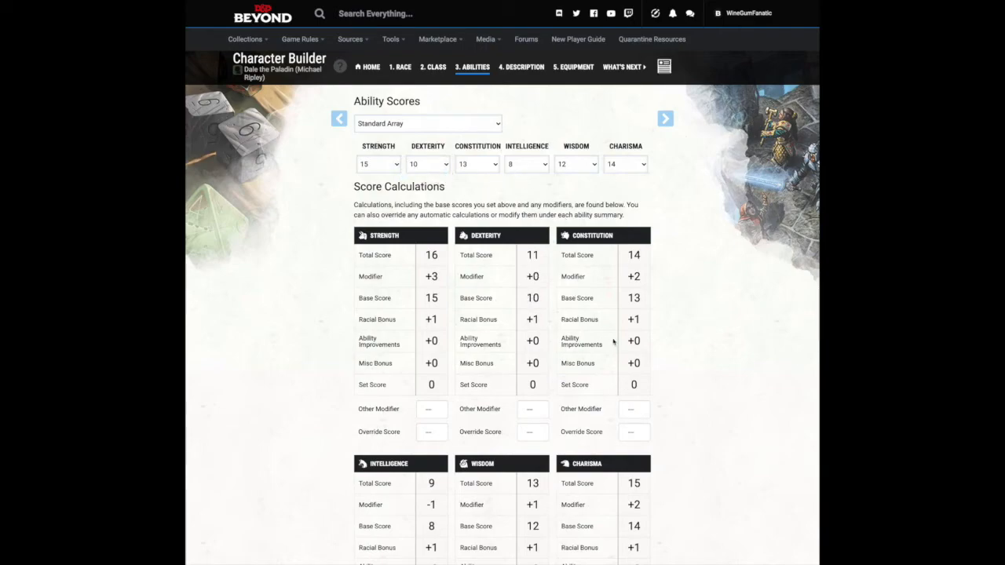
mouse_move(614, 343)
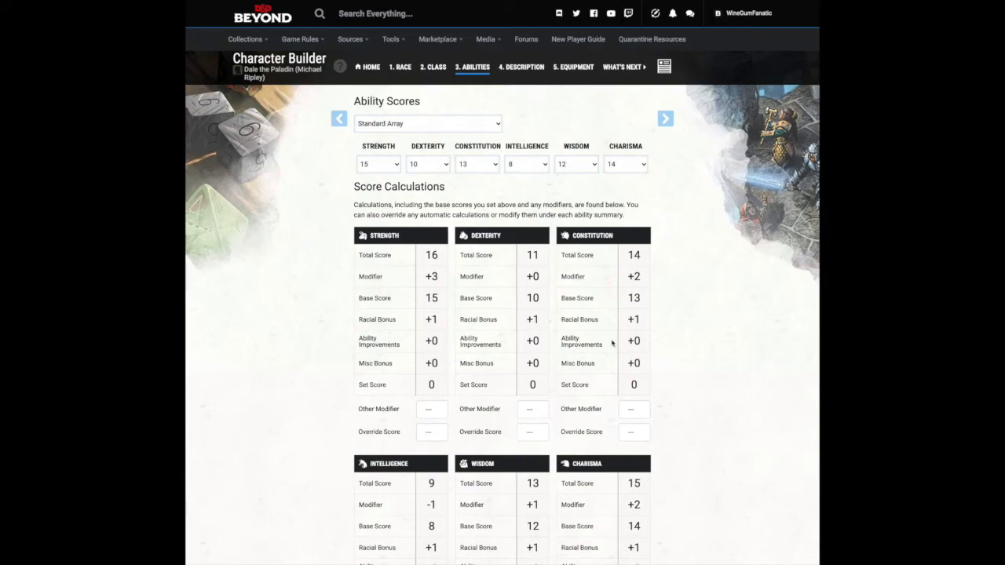
mouse_move(673, 118)
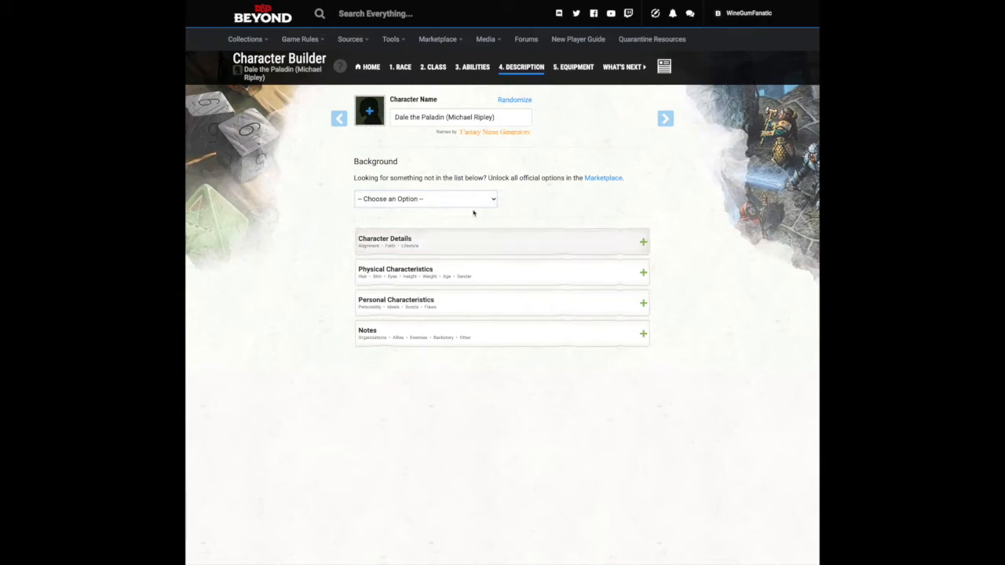
Step: Pick the Haunted One background and Celestial as the exotic language
left_click(424, 199)
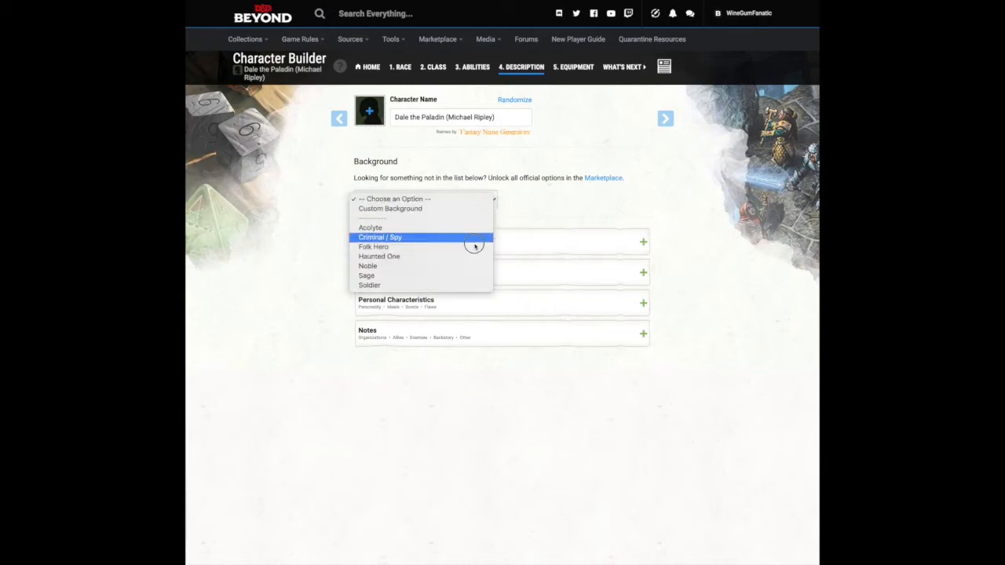
left_click(379, 256)
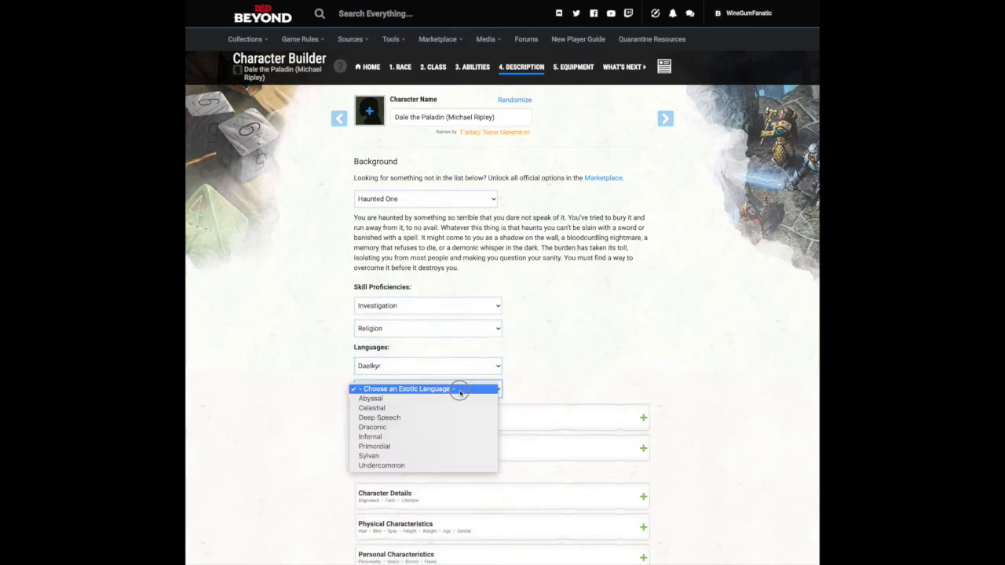
left_click(371, 408)
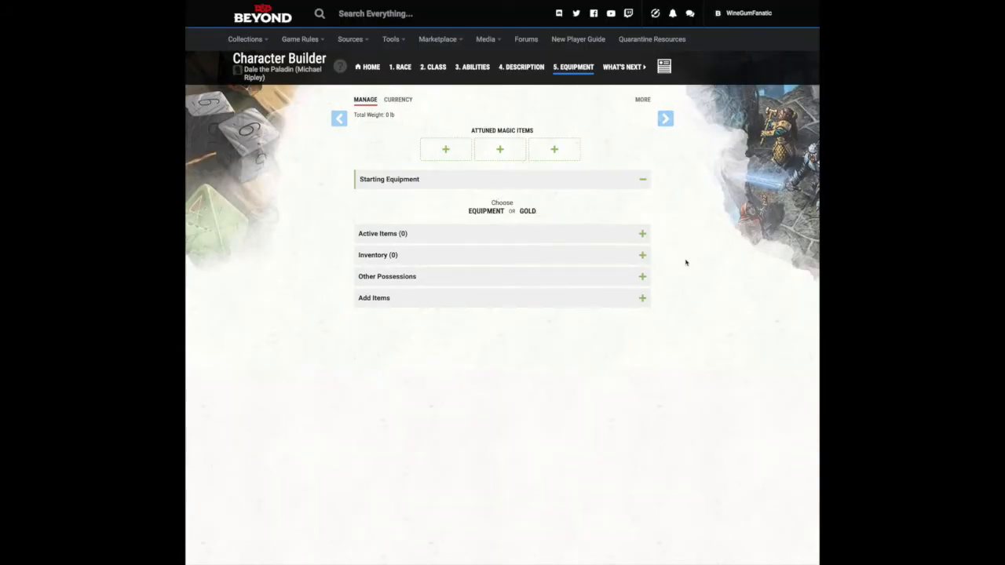
mouse_move(476, 218)
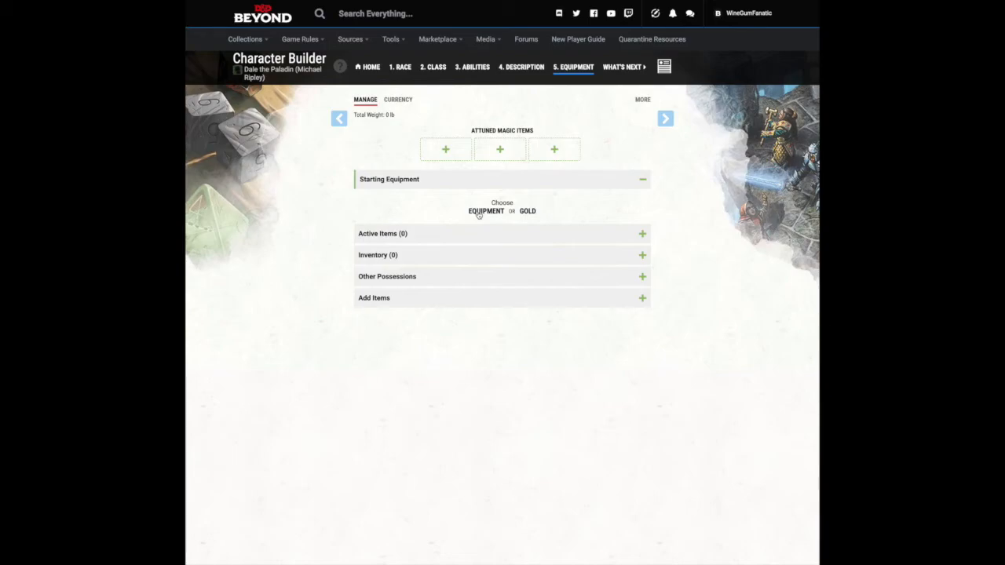
mouse_move(408, 183)
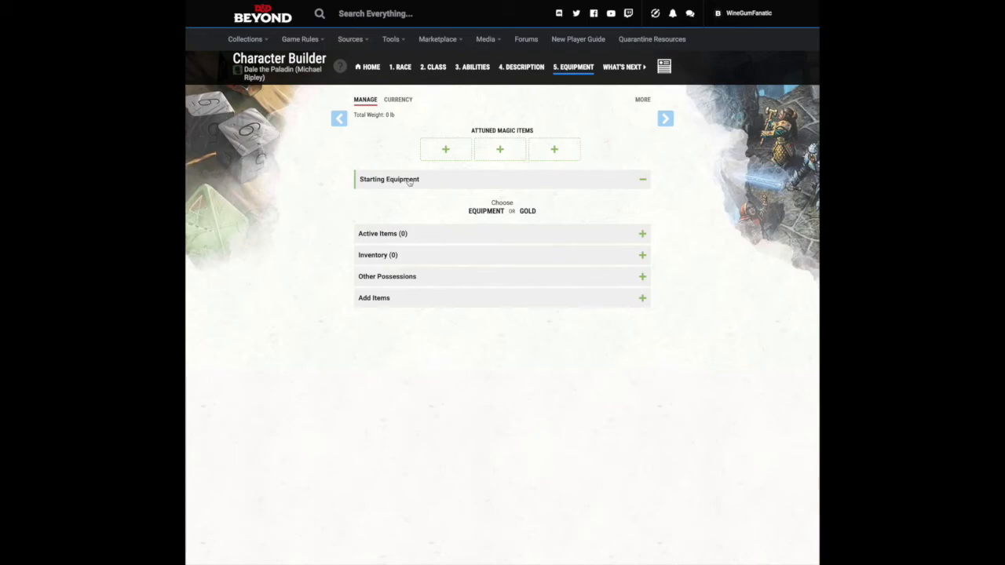
mouse_move(502, 238)
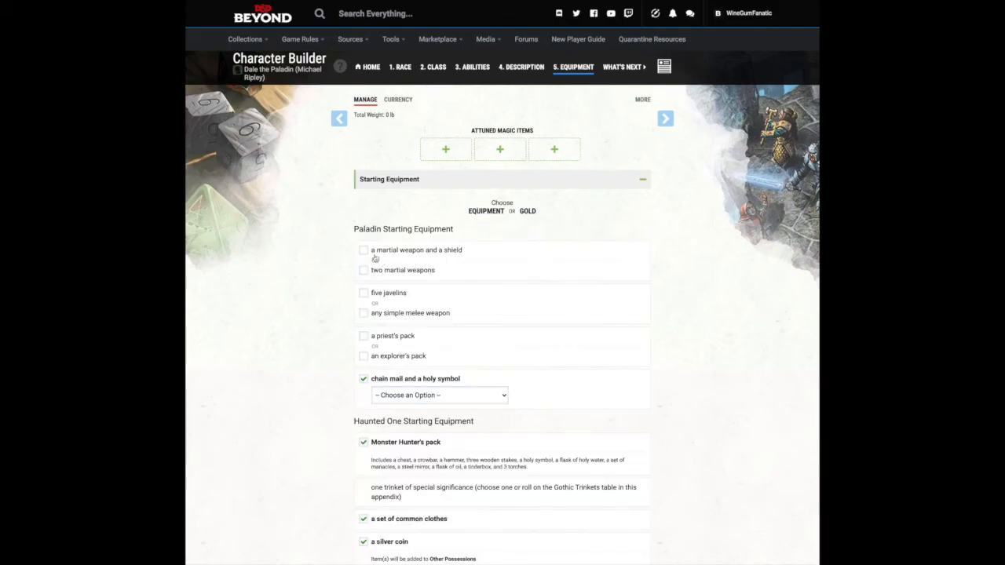
Step: Take a martial weapon and shield with a reliquary holy symbol, and add the starting gear
left_click(362, 249)
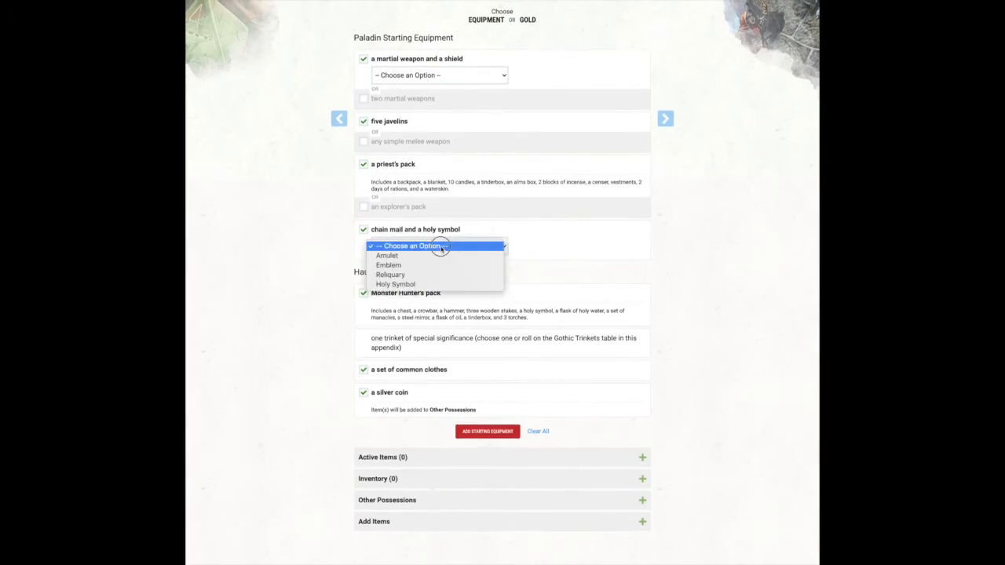
left_click(391, 274)
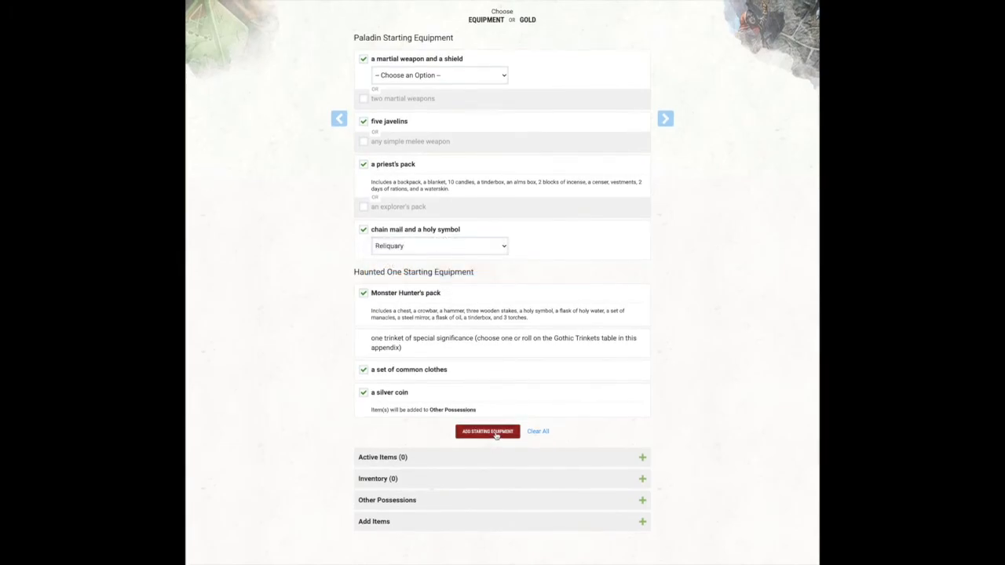
left_click(487, 431)
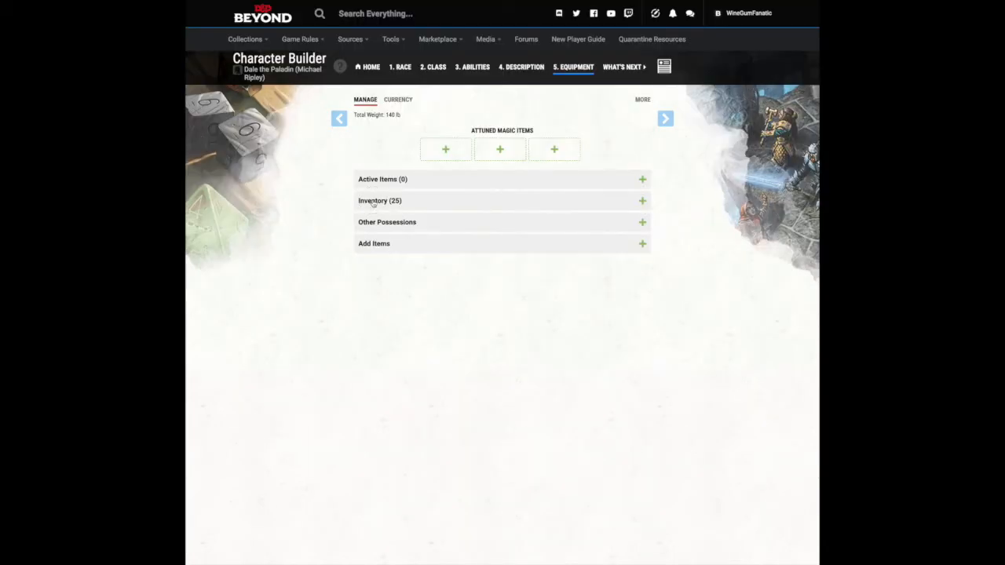
Step: Expand the inventory and scroll through Dale's 25-item equipment list
left_click(380, 200)
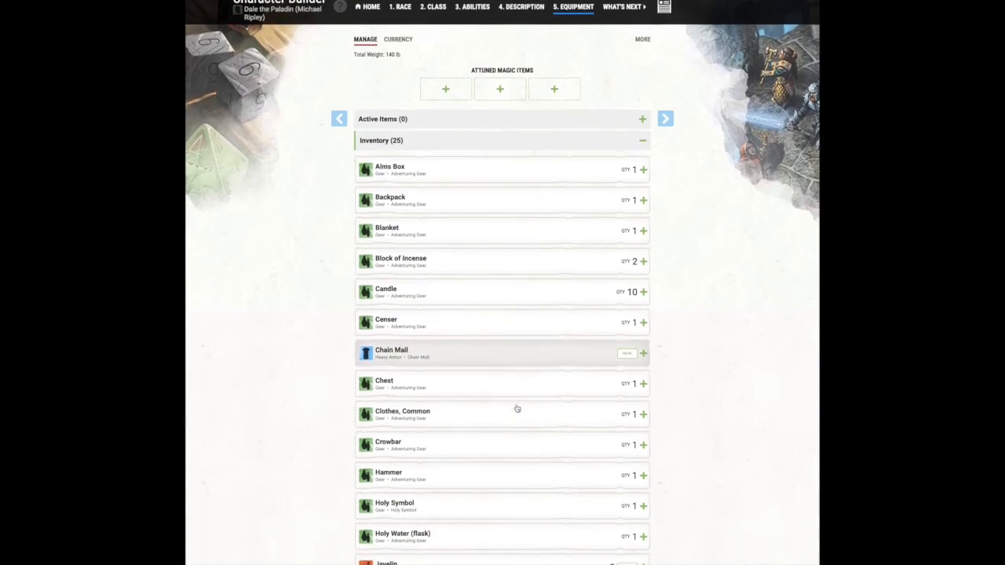
scroll("down", 3)
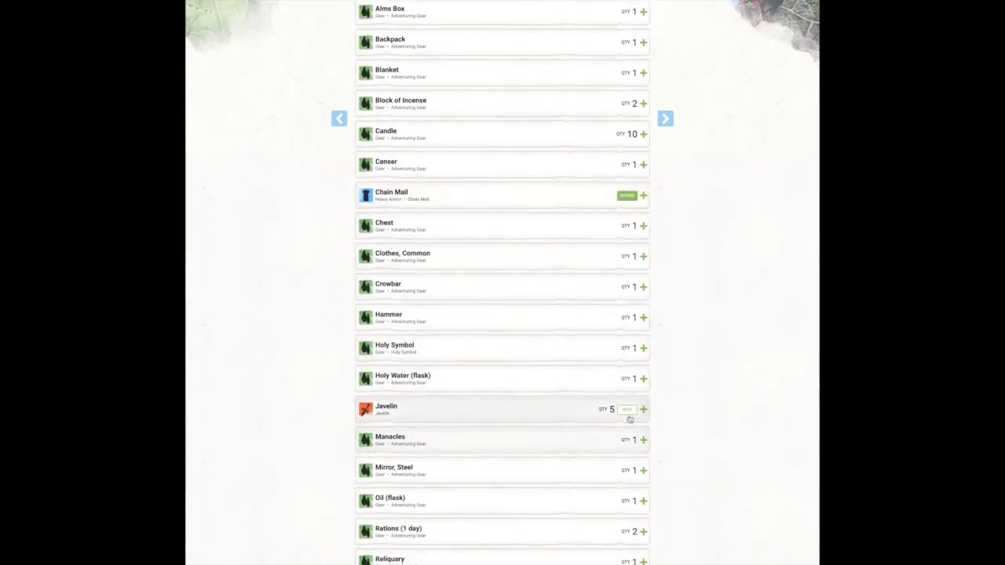
scroll("down", 3)
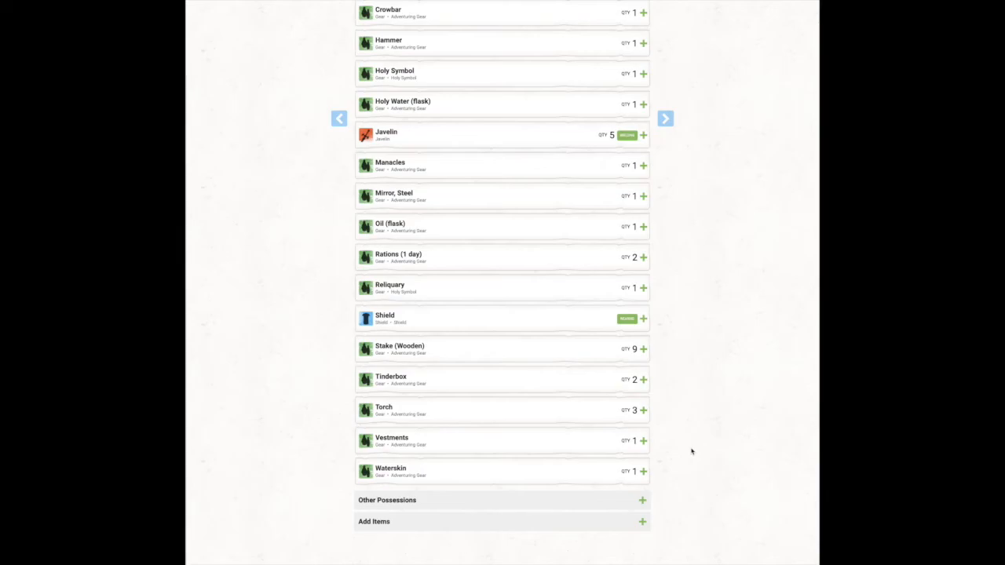
mouse_move(691, 454)
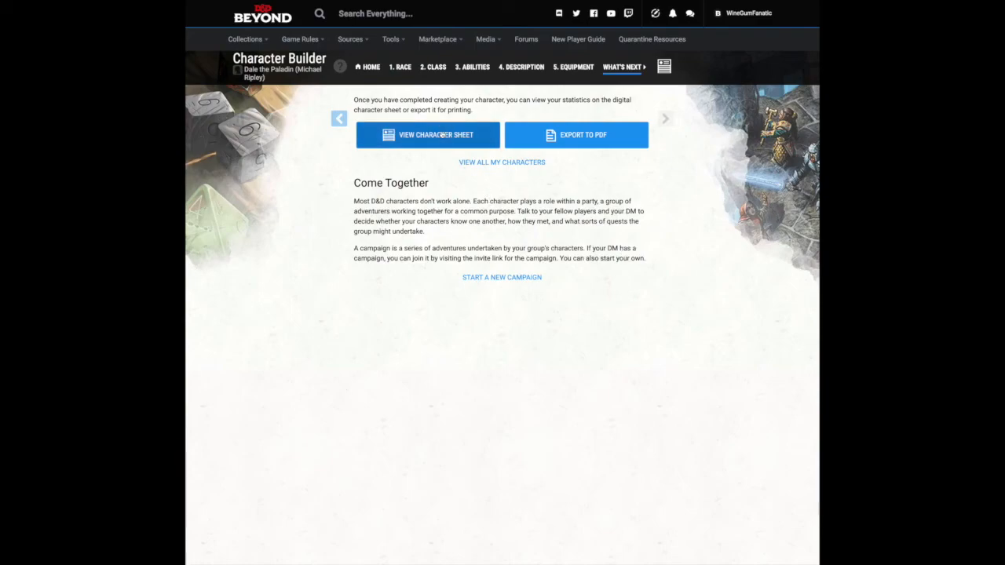
mouse_move(432, 139)
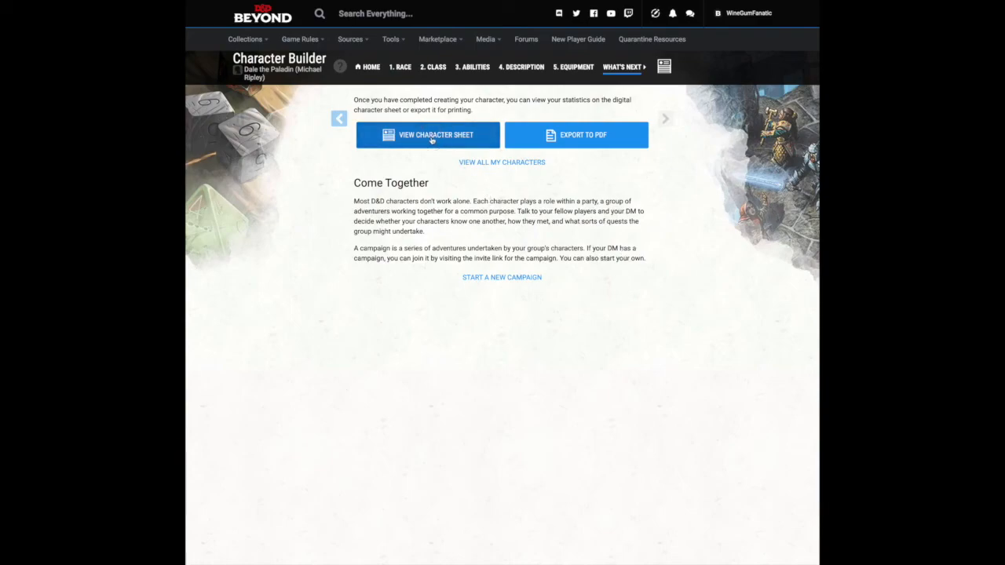
Step: Open Dale's finished character sheet showing level 3, 28 hit points and AC 18
left_click(428, 134)
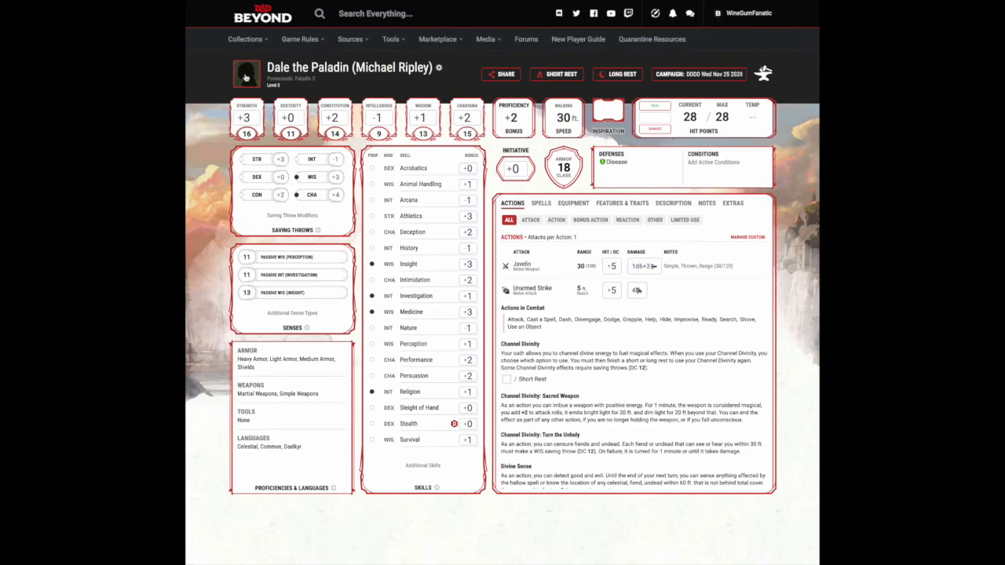
Step: Bring up Dale's options side panel from the portrait, showing dice rolling and customization choices
left_click(440, 67)
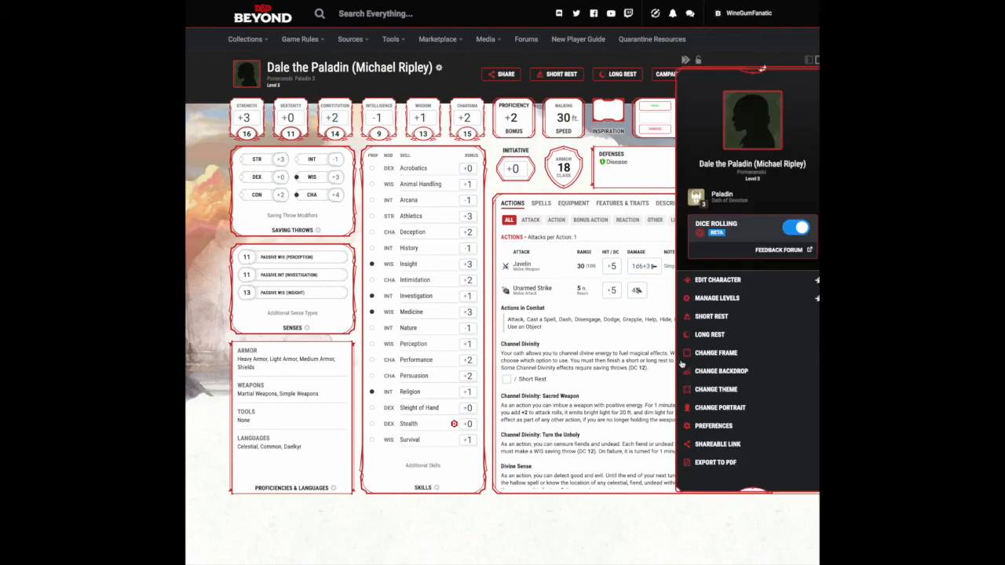
mouse_move(718, 409)
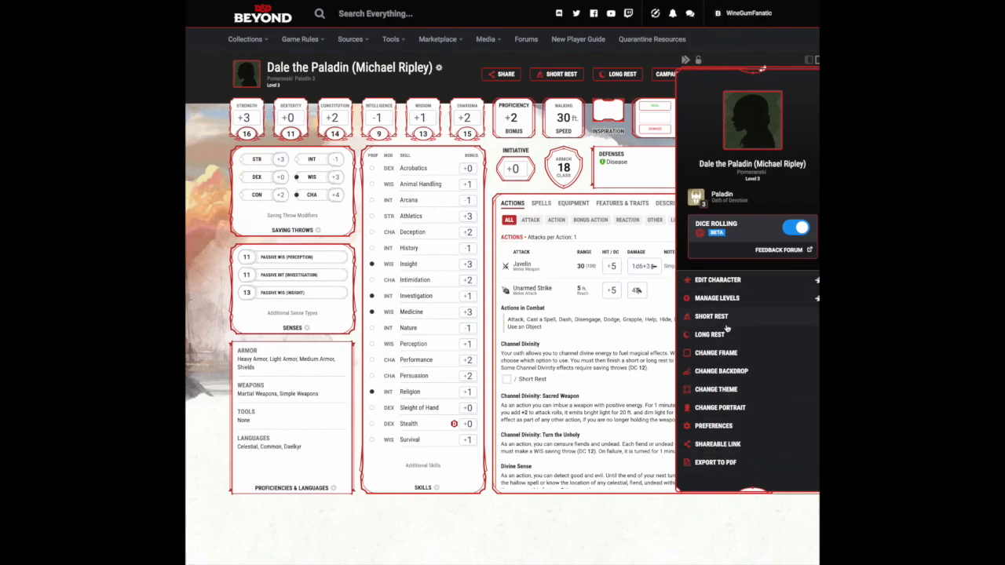
mouse_move(726, 330)
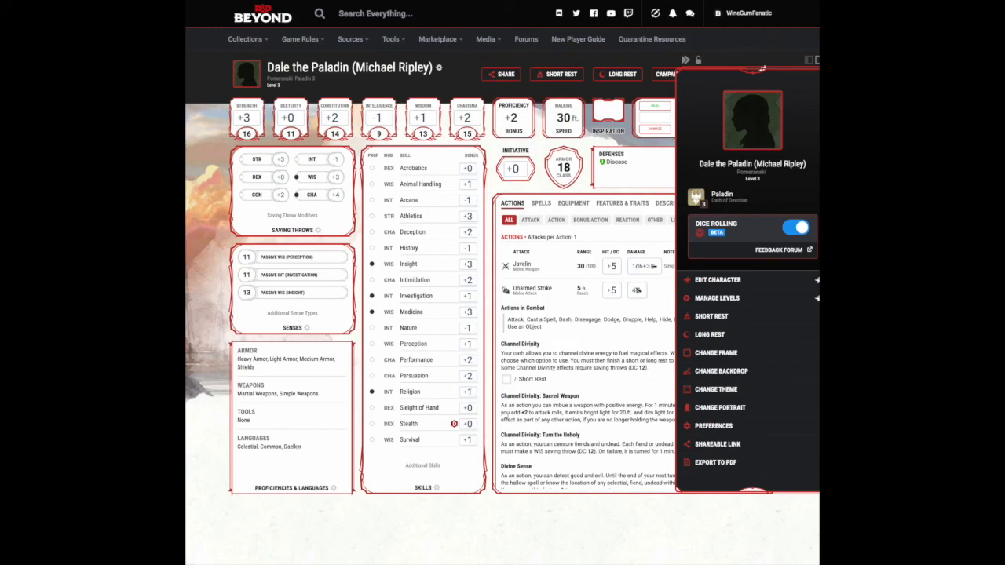